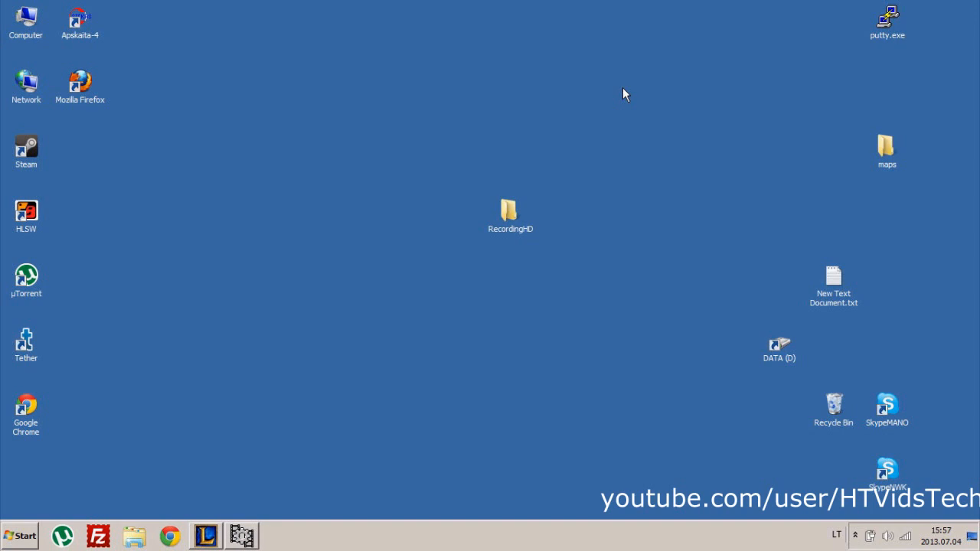
{"action": "mouse_move", "coordinate": [575, 153]}
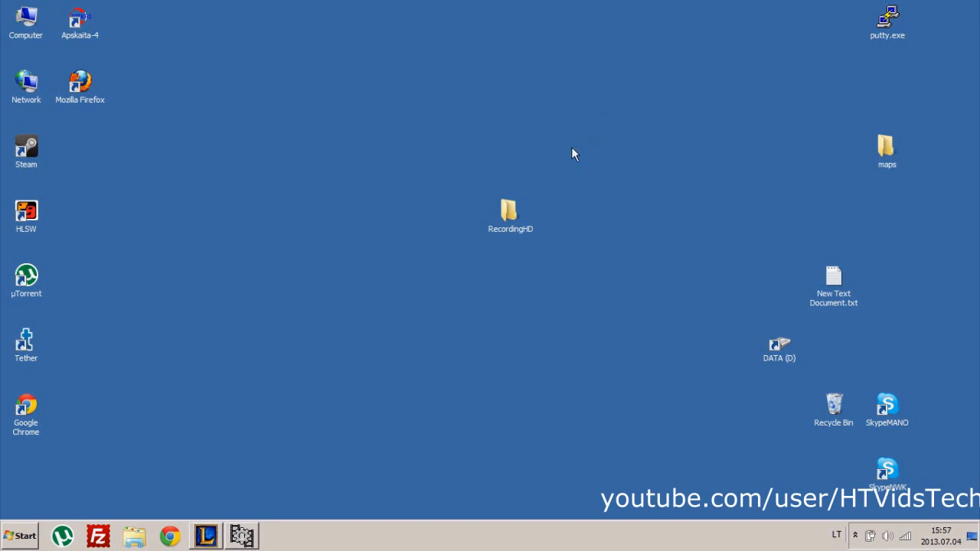
Step: Show the RecordingHD folder contents: mpeg encode.exe, VHCapture.exe and virtualdub.zip
{"action": "double_click", "coordinate": [510, 211]}
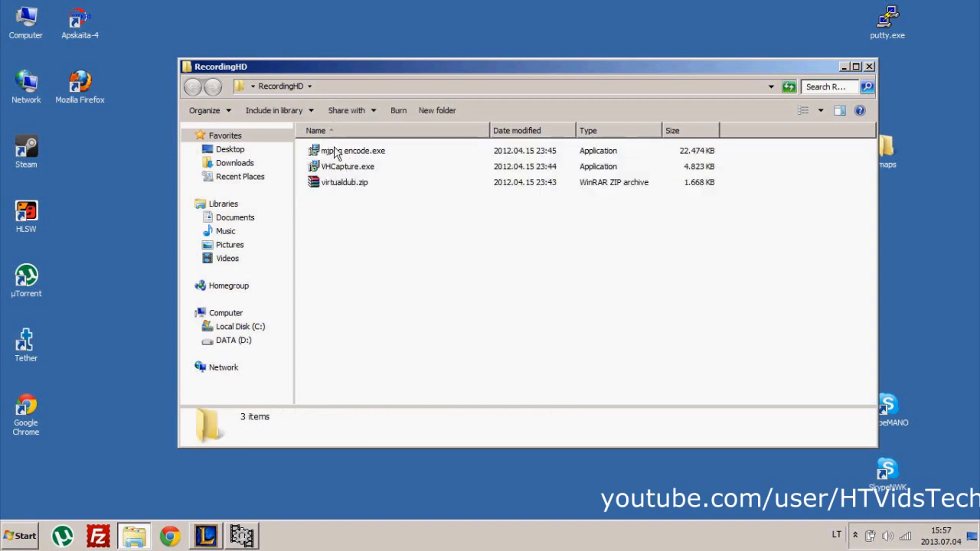
{"action": "mouse_move", "coordinate": [344, 171]}
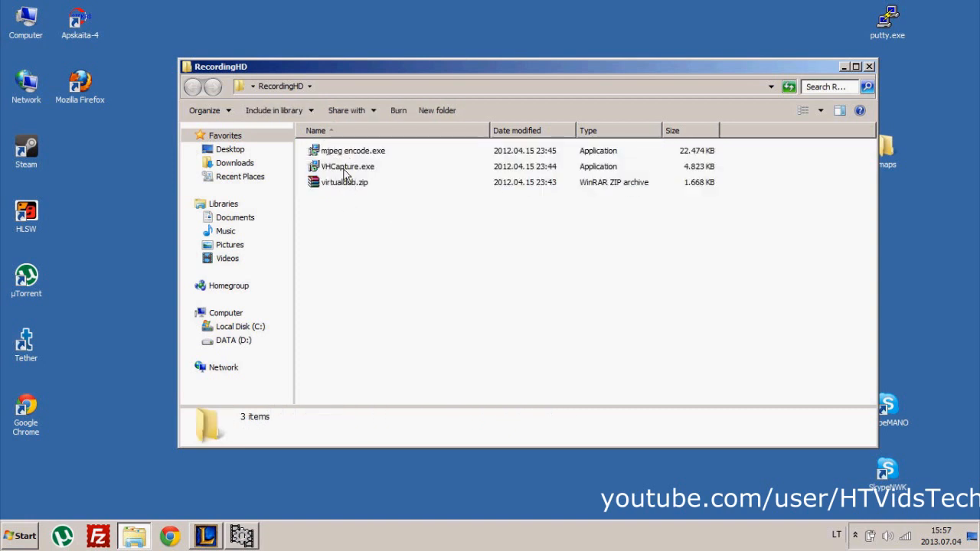
{"action": "left_click", "coordinate": [347, 166]}
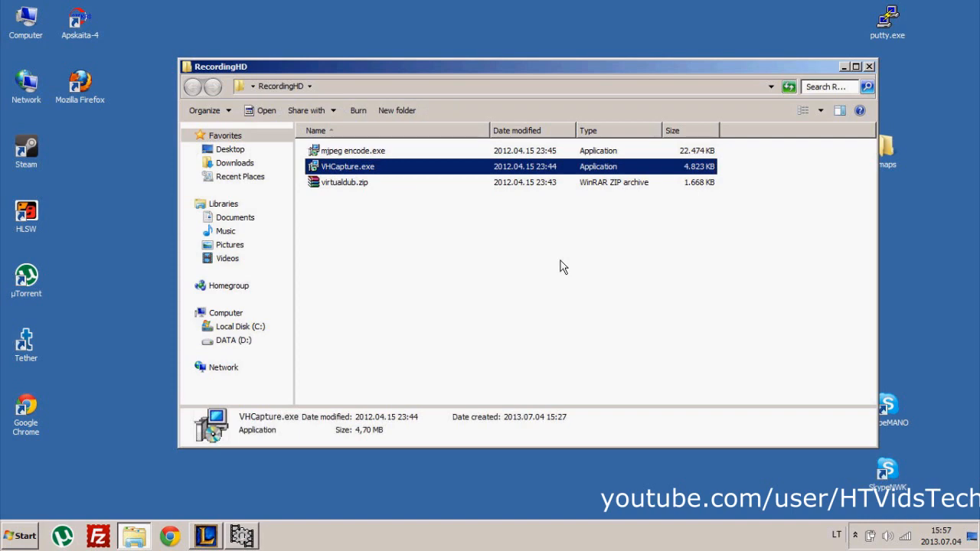
{"action": "double_click", "coordinate": [348, 166]}
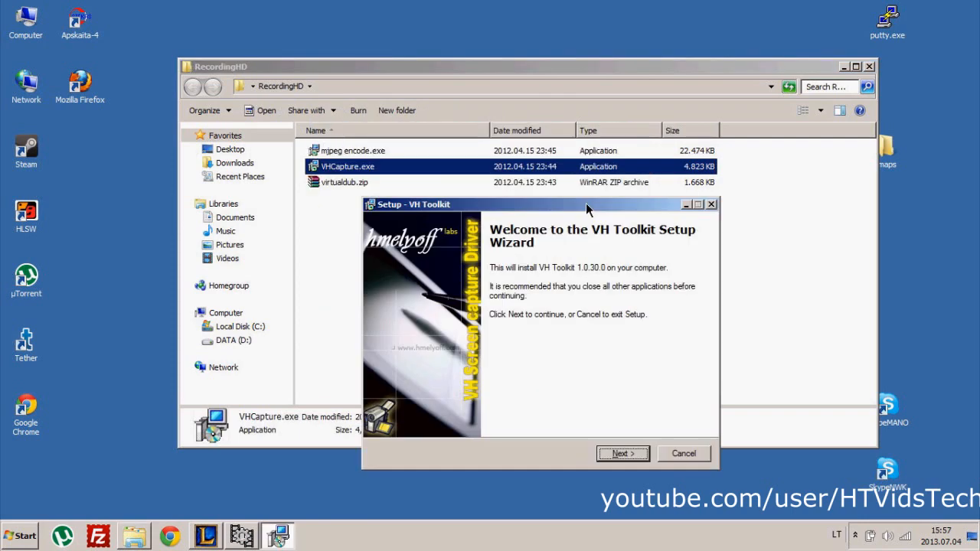
{"action": "left_click_drag", "start_coordinate": [539, 203], "coordinate": [600, 140]}
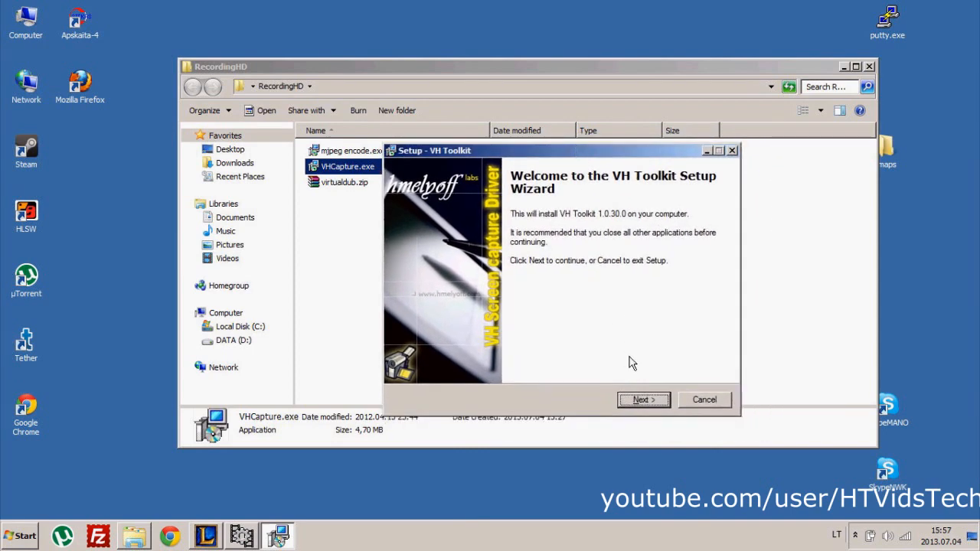
{"action": "left_click", "coordinate": [643, 400]}
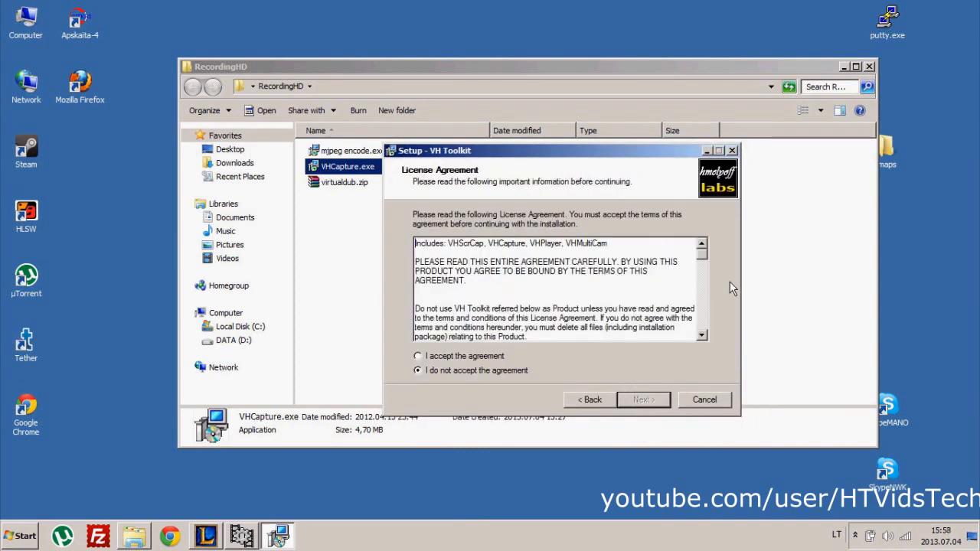
{"action": "scroll", "scroll_direction": "down", "scroll_amount": 3}
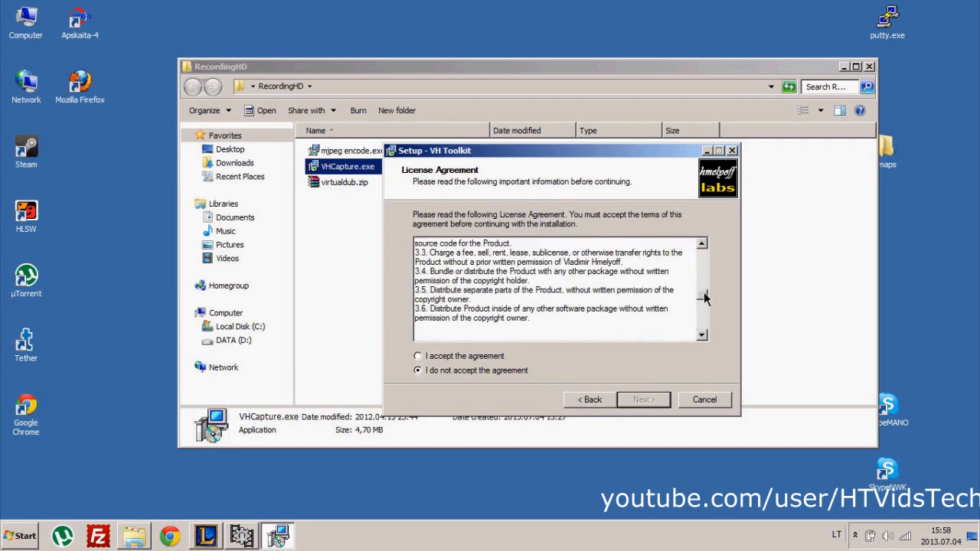
{"action": "mouse_move", "coordinate": [370, 364]}
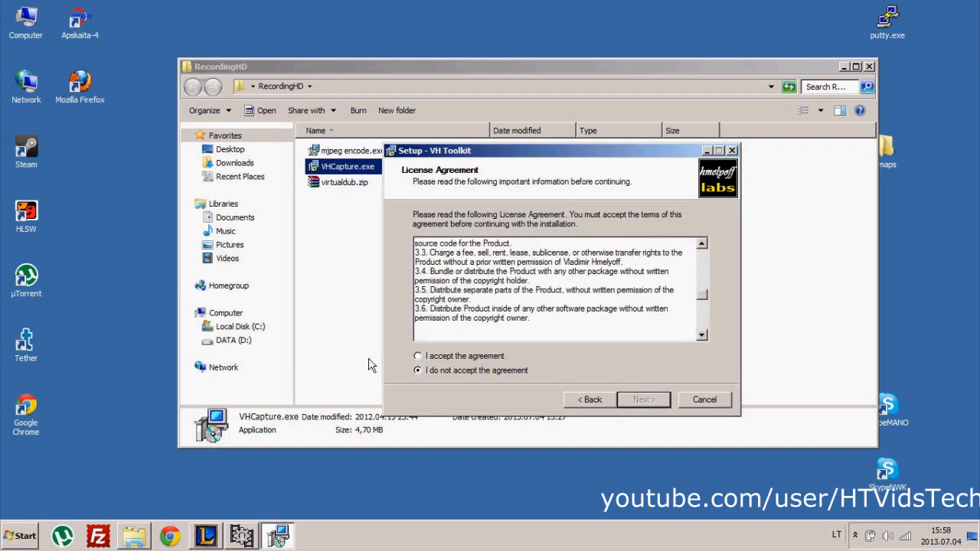
{"action": "left_click", "coordinate": [416, 355]}
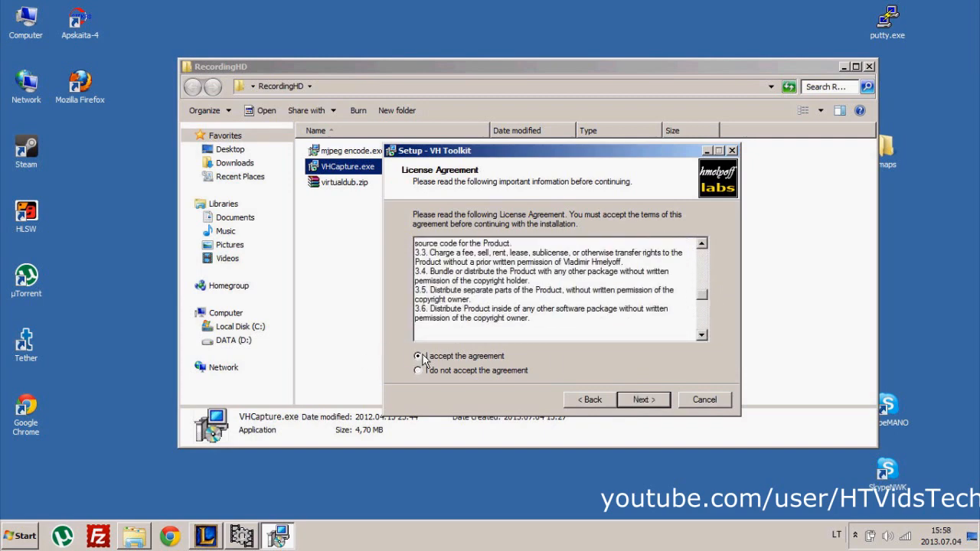
{"action": "left_click", "coordinate": [642, 398]}
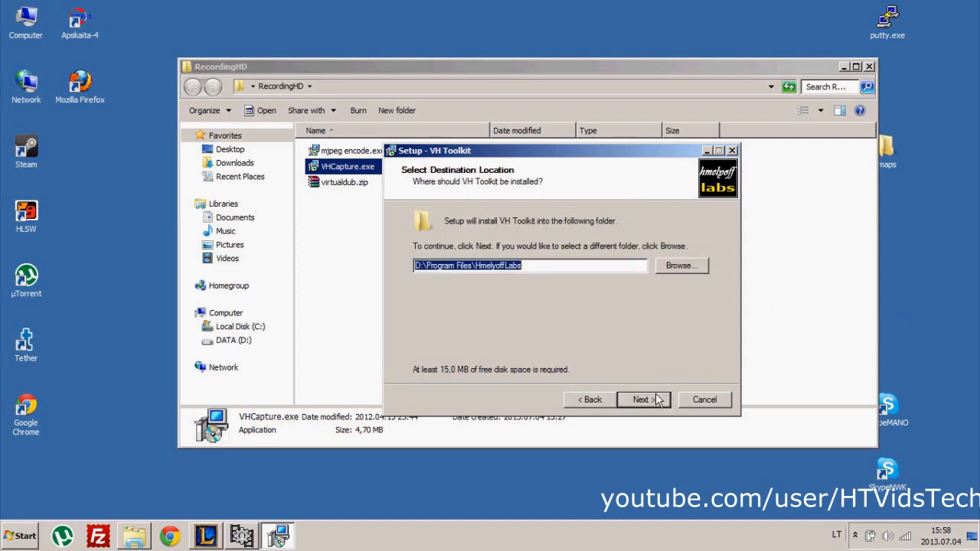
{"action": "mouse_move", "coordinate": [703, 399]}
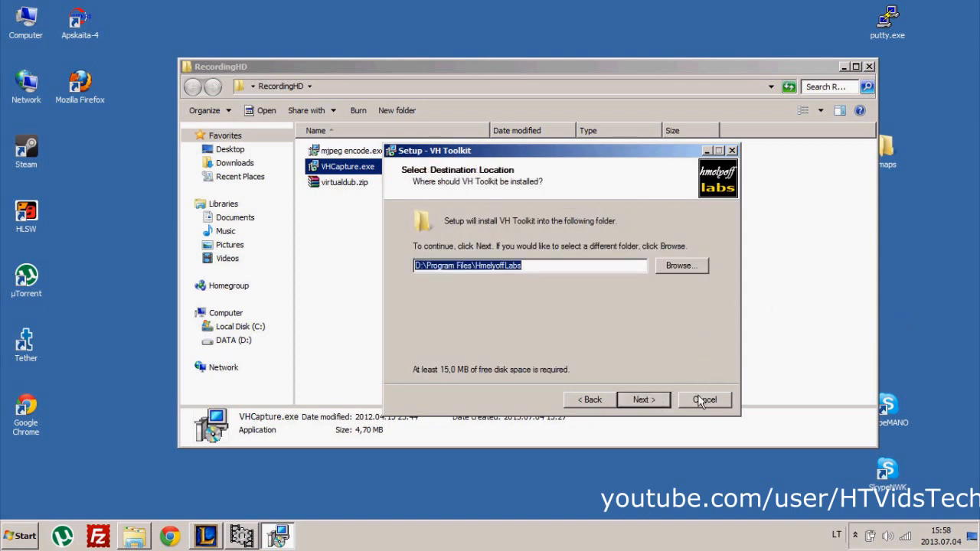
{"action": "left_click", "coordinate": [704, 400]}
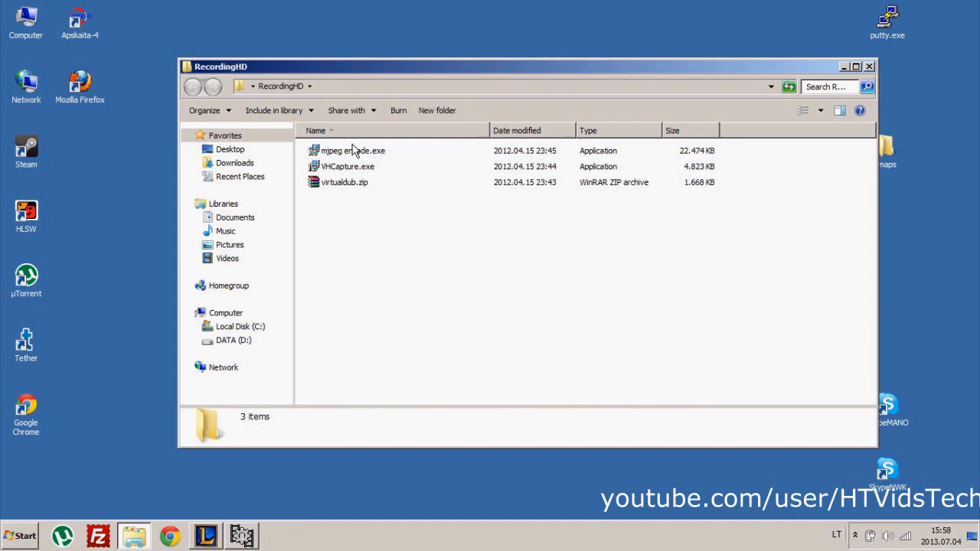
{"action": "left_click", "coordinate": [352, 150]}
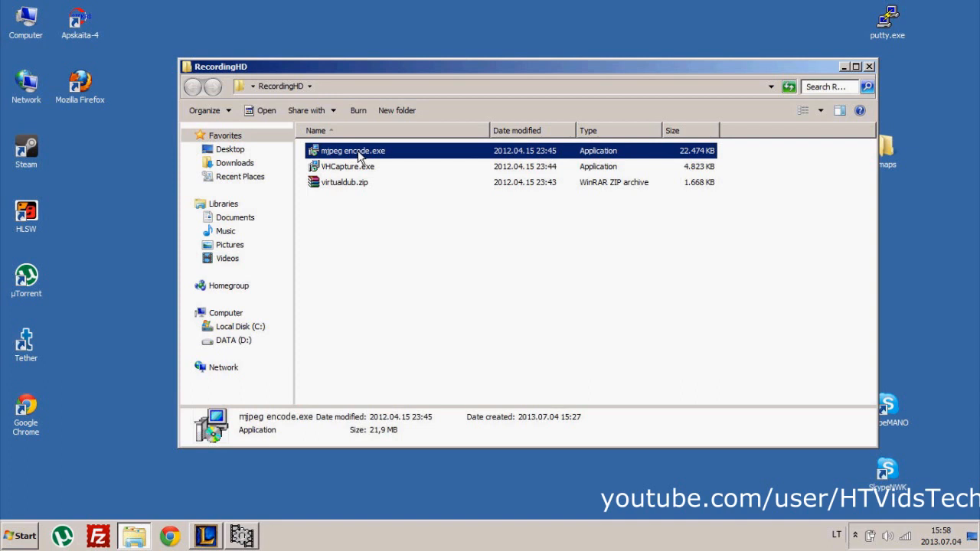
{"action": "mouse_move", "coordinate": [371, 221]}
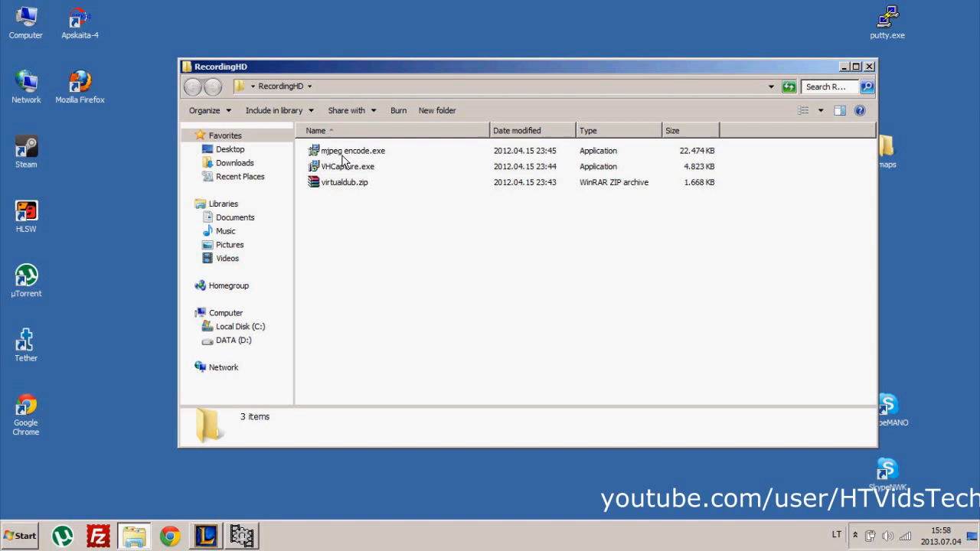
{"action": "left_click", "coordinate": [343, 182]}
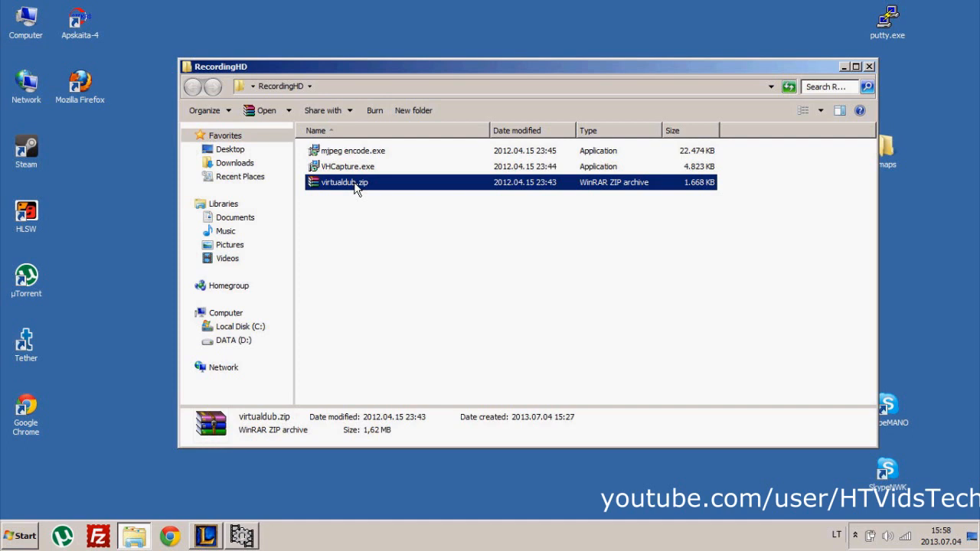
Step: Extract virtualdub.zip into a virtualdub folder and look inside it at VirtualDub.exe
{"action": "right_click", "coordinate": [343, 183]}
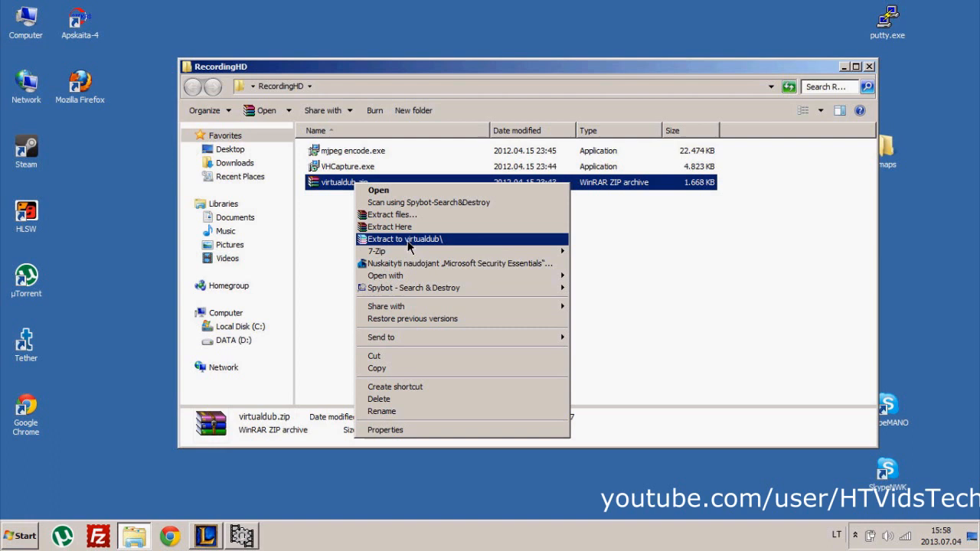
{"action": "left_click", "coordinate": [405, 239]}
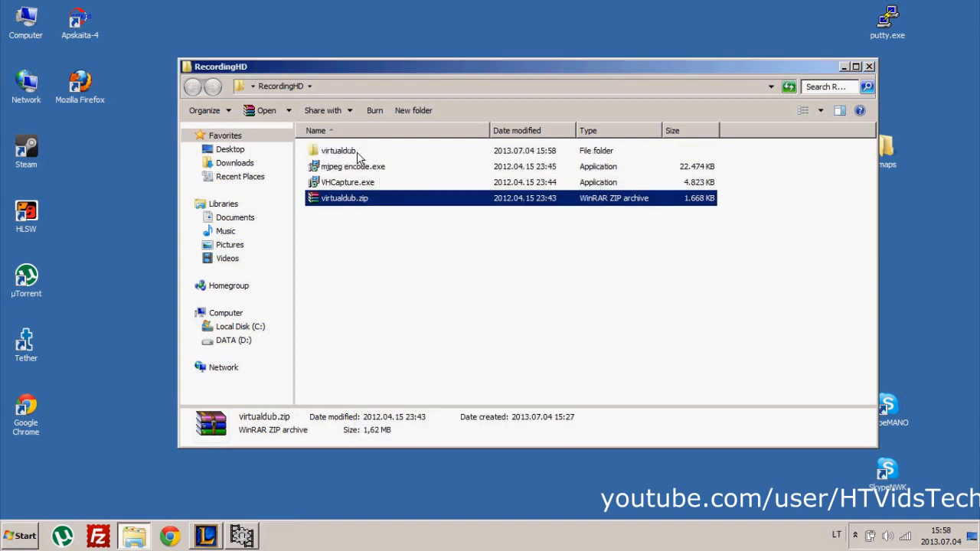
{"action": "double_click", "coordinate": [337, 150]}
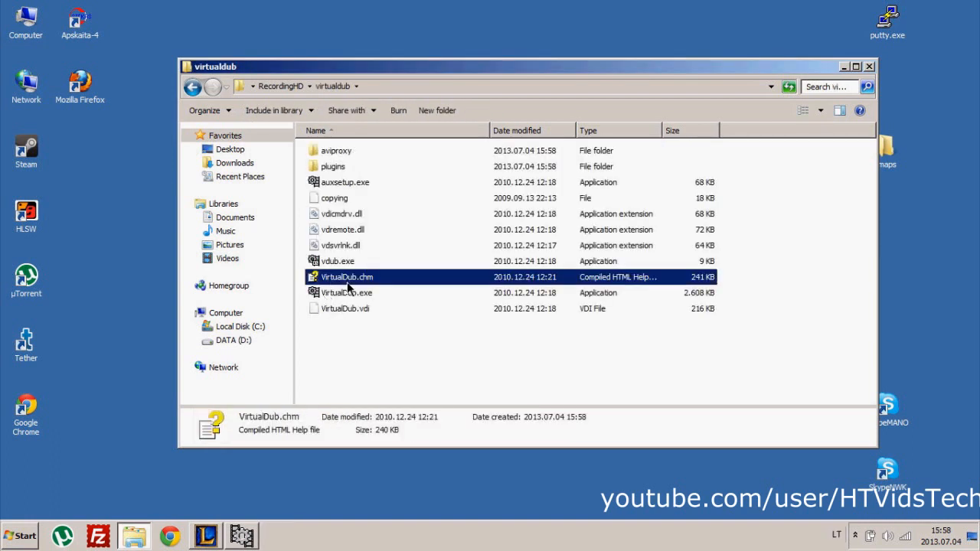
{"action": "double_click", "coordinate": [346, 293]}
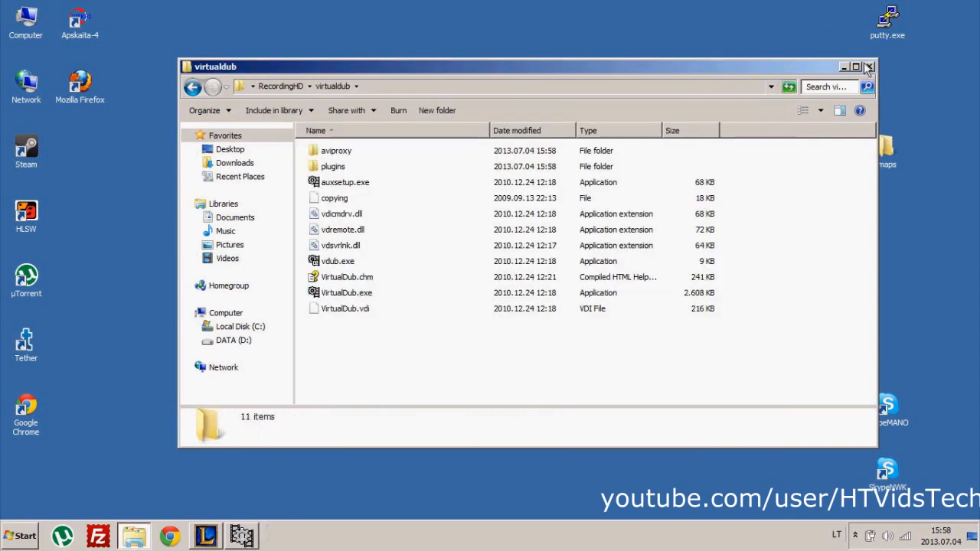
Step: Close the virtualdub and RecordingHD Explorer windows
{"action": "left_click", "coordinate": [869, 67]}
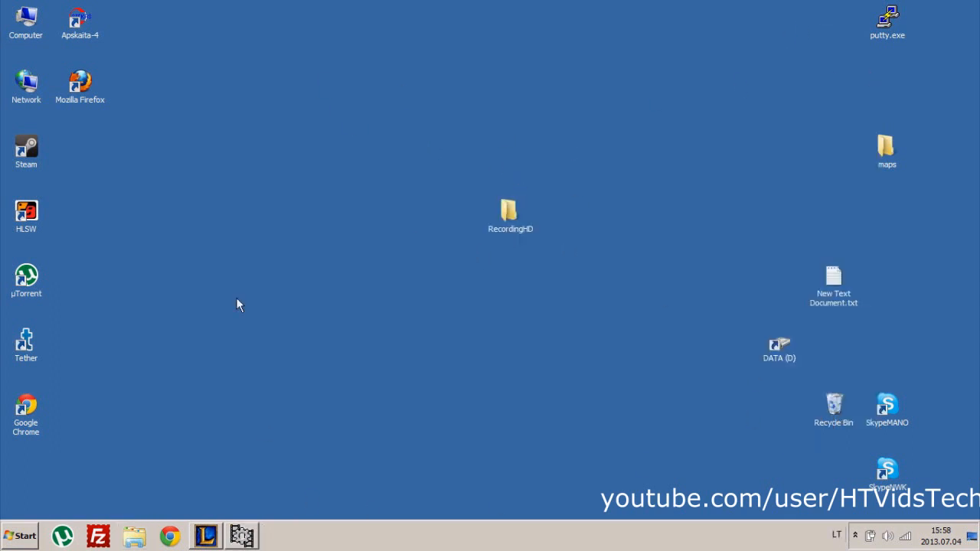
{"action": "double_click", "coordinate": [510, 213]}
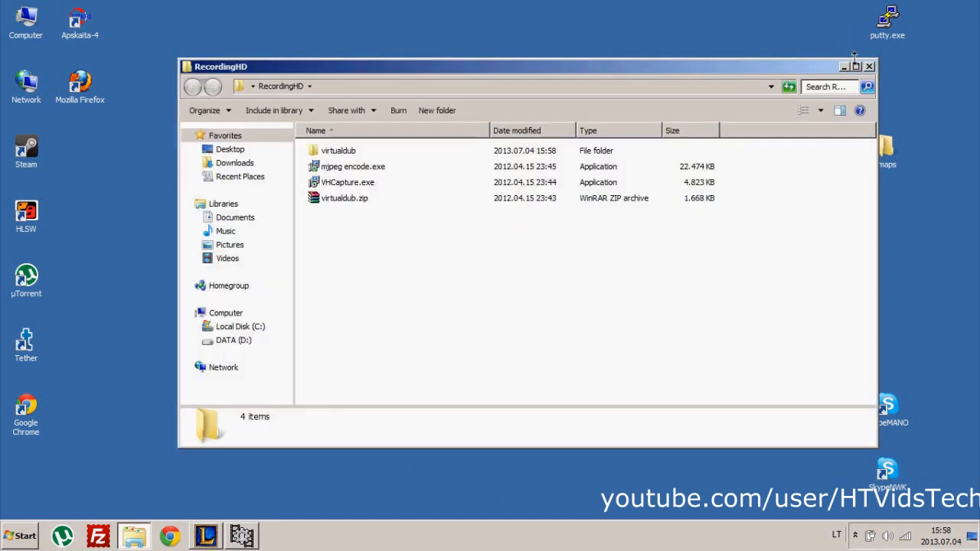
{"action": "left_click", "coordinate": [19, 536]}
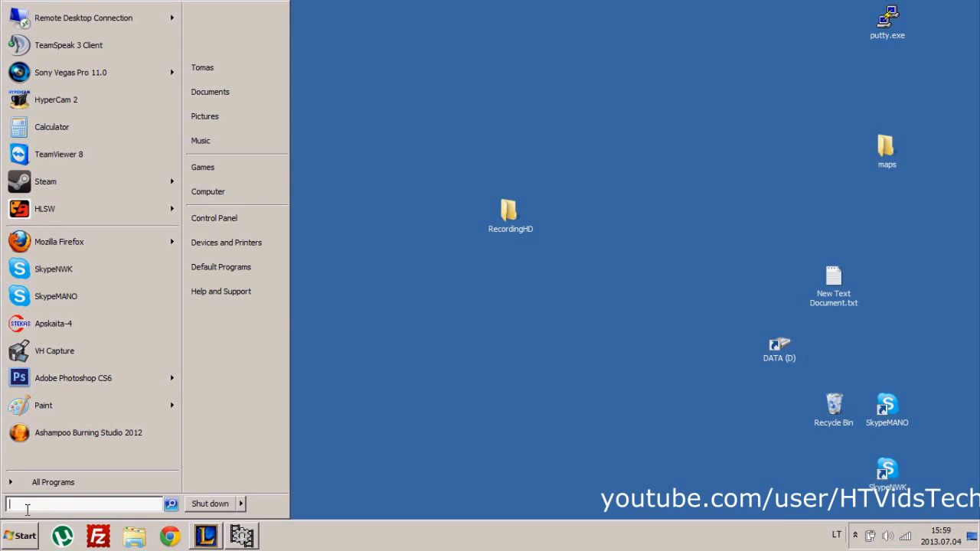
Step: Launch VH Capture by searching 'VH C' in the Start menu
{"action": "type", "text": "vc"}
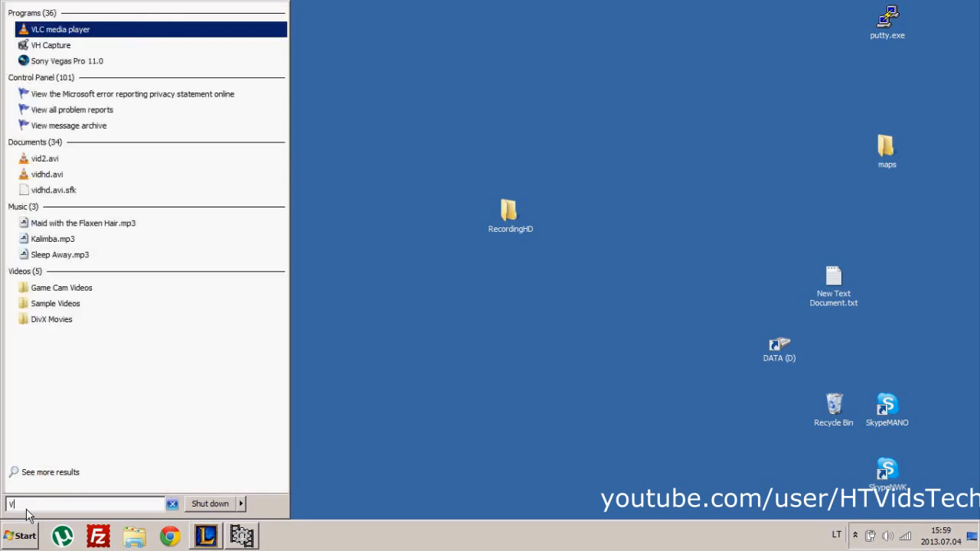
{"action": "type", "text": "VH C"}
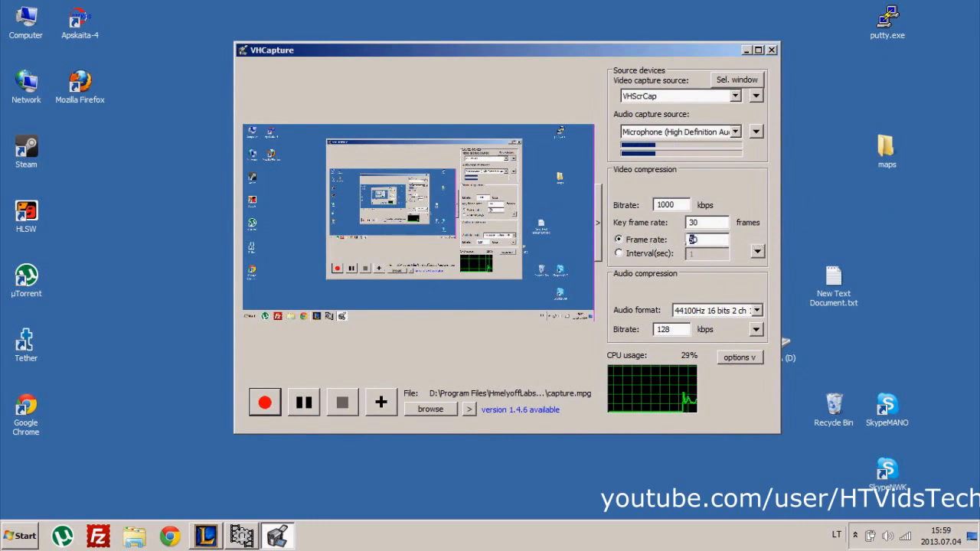
Step: Set 1000 kbps video at 30 fps and keep Microphone as the audio capture source
{"action": "type", "text": "100"}
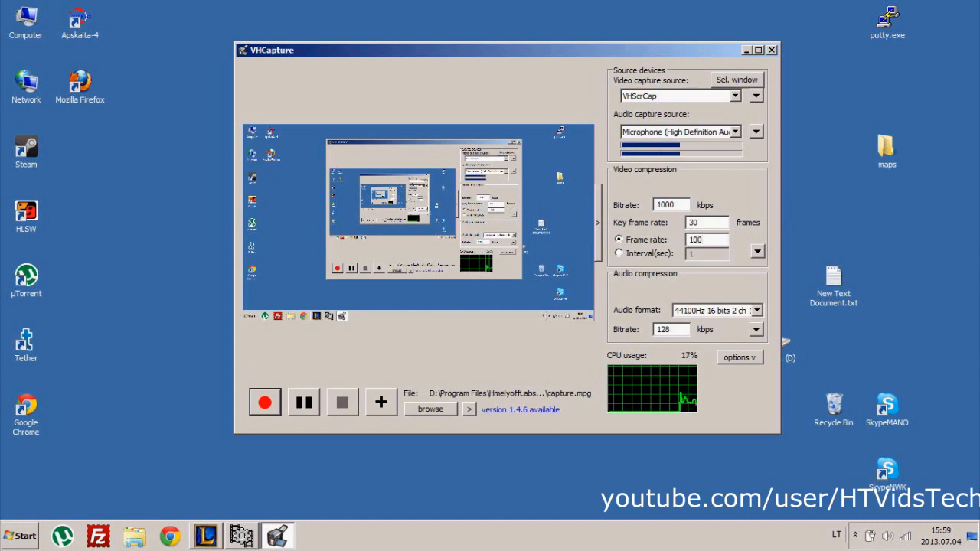
{"action": "type", "text": "30"}
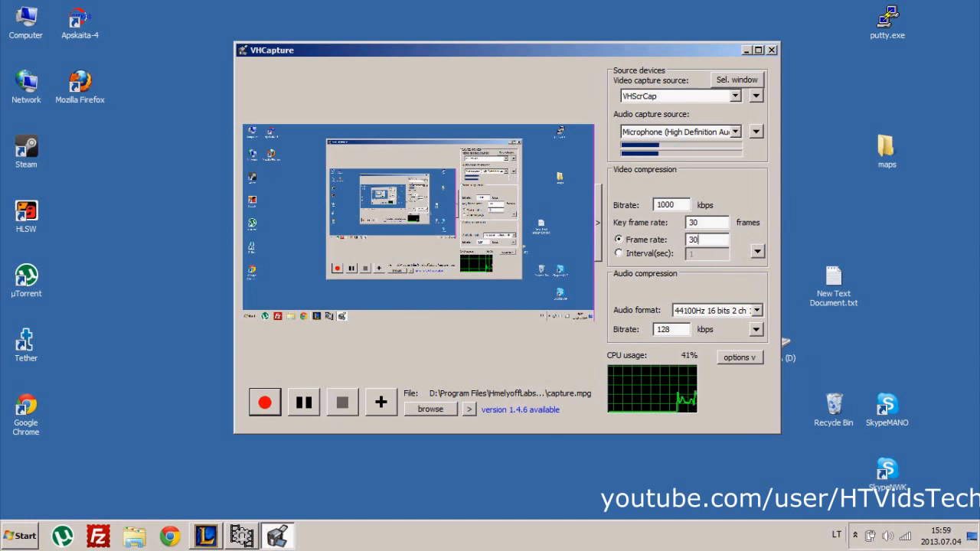
{"action": "mouse_move", "coordinate": [600, 349]}
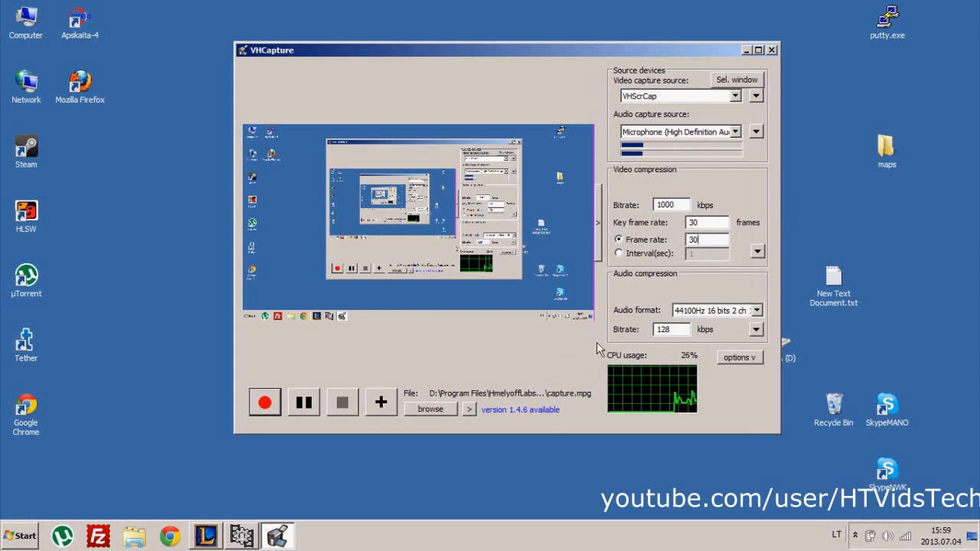
{"action": "left_click", "coordinate": [755, 131]}
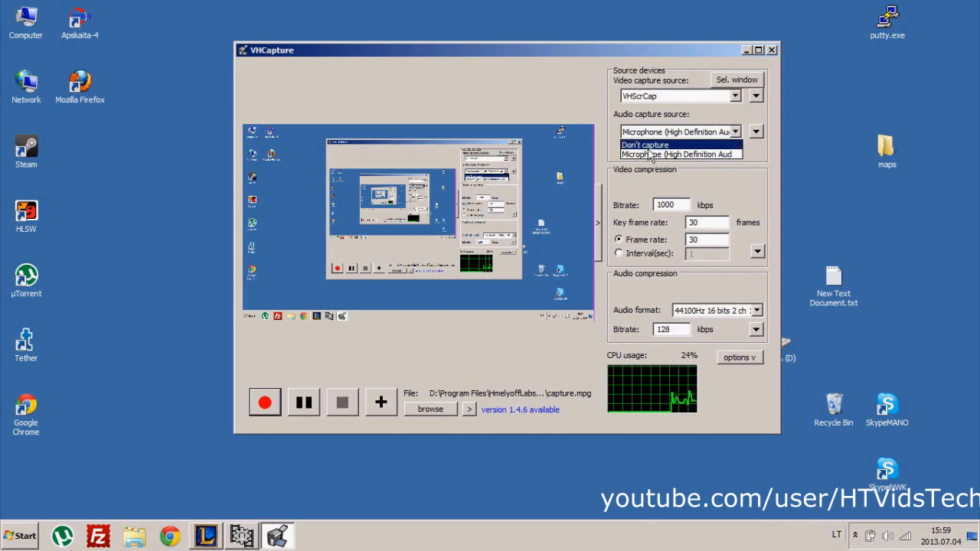
{"action": "left_click", "coordinate": [679, 153]}
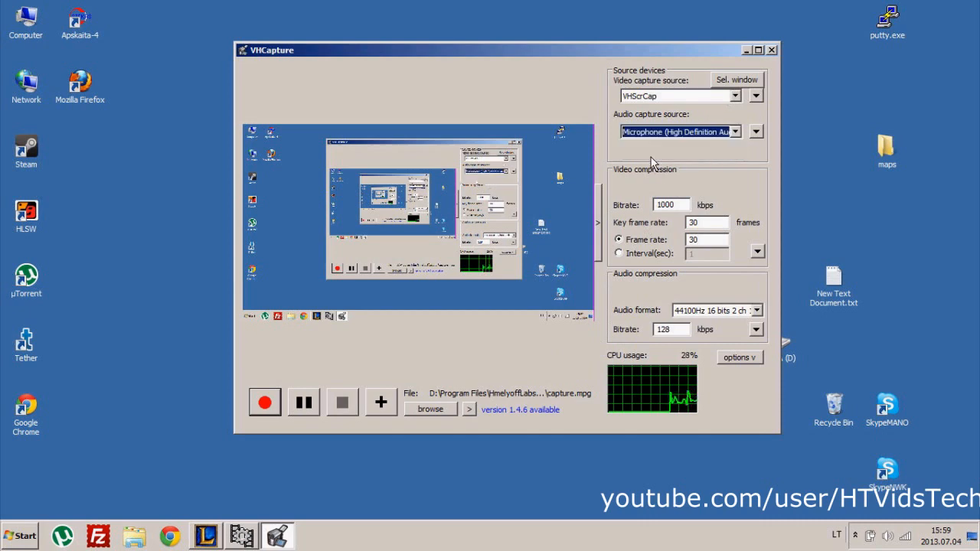
{"action": "left_click", "coordinate": [755, 132]}
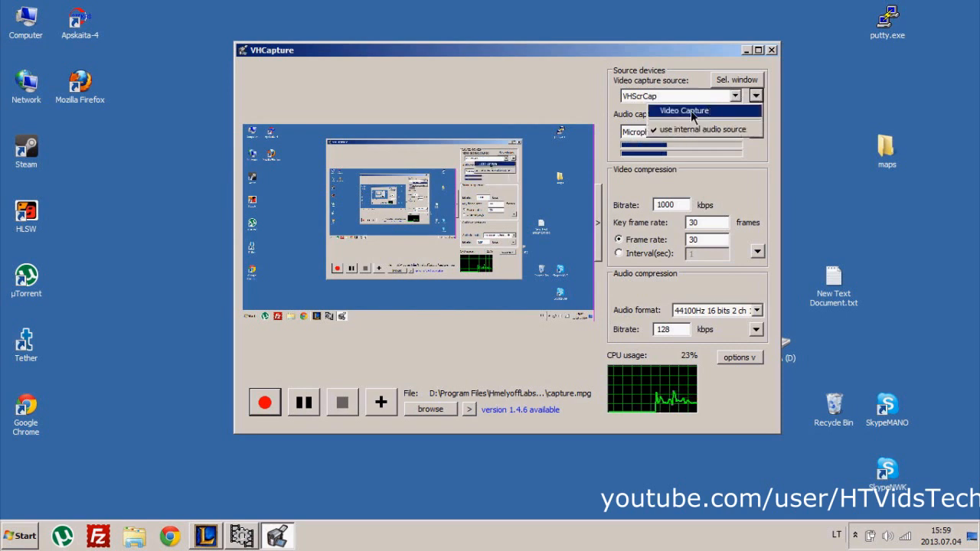
Step: Review the VH Screen Capture Driver properties with frame rate 30, then close them
{"action": "left_click", "coordinate": [683, 111]}
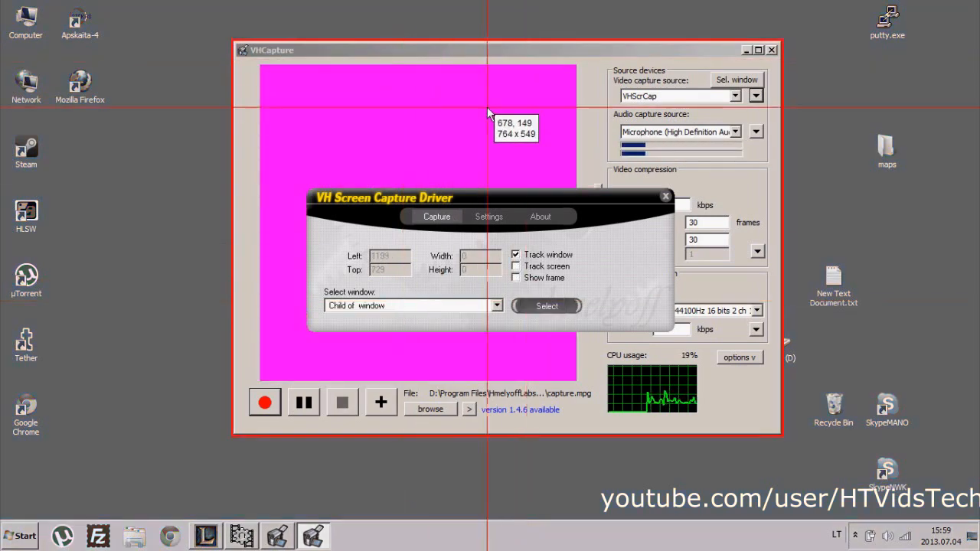
{"action": "mouse_move", "coordinate": [375, 146]}
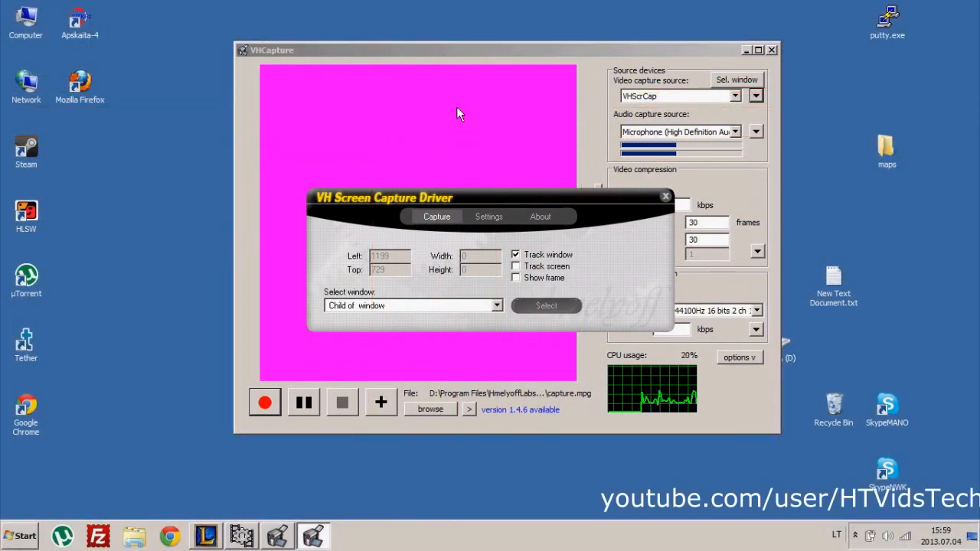
{"action": "left_click", "coordinate": [514, 266]}
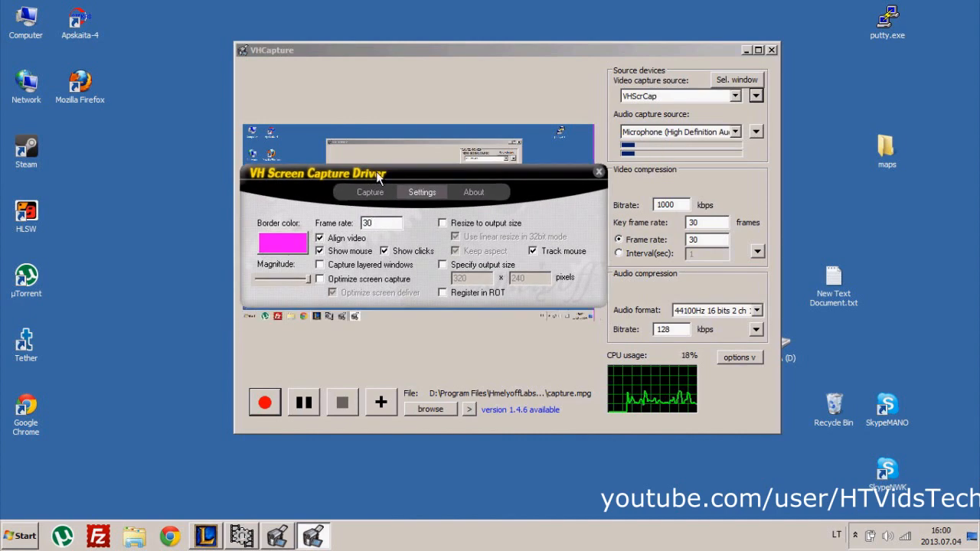
{"action": "left_click", "coordinate": [600, 171]}
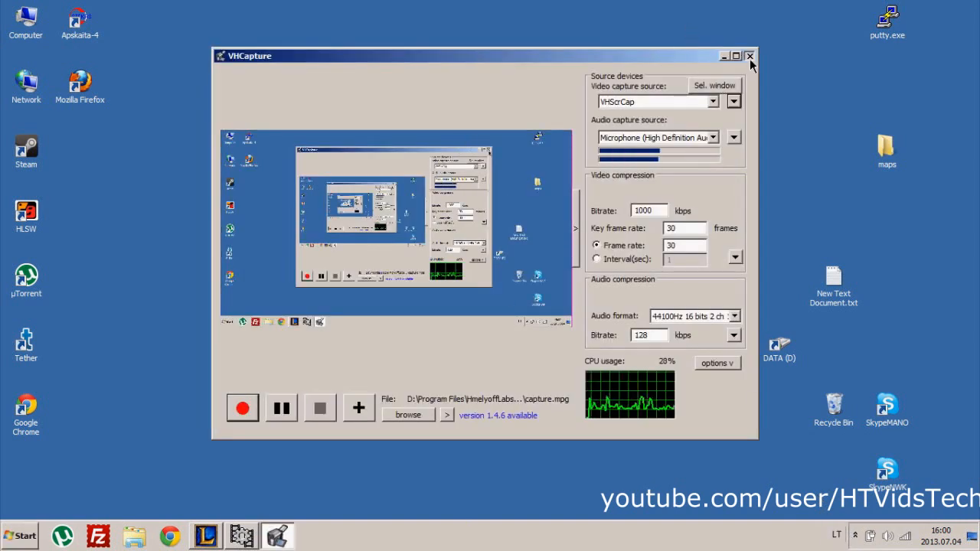
Step: Close VHCapture and launch VirtualDub.exe from the extracted virtualdub folder
{"action": "left_click", "coordinate": [750, 55]}
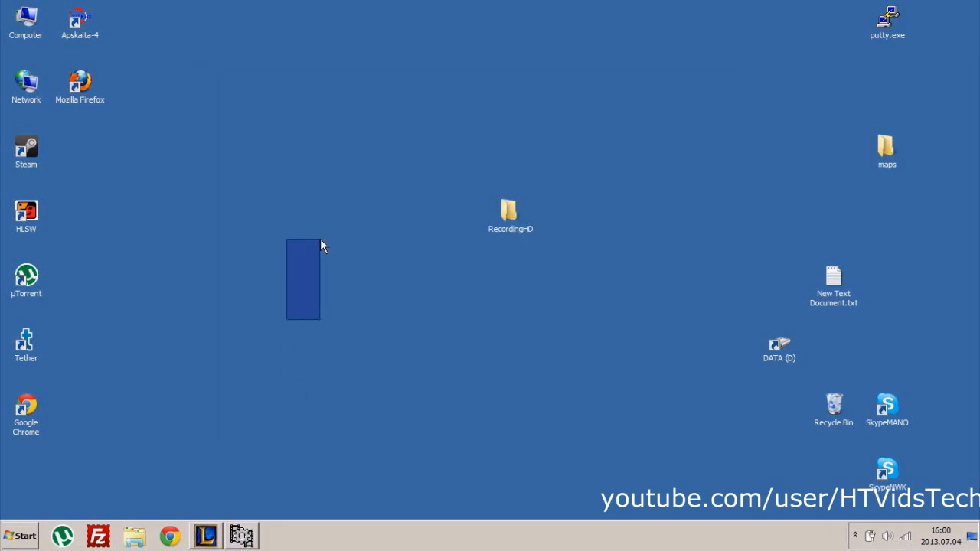
{"action": "double_click", "coordinate": [510, 211]}
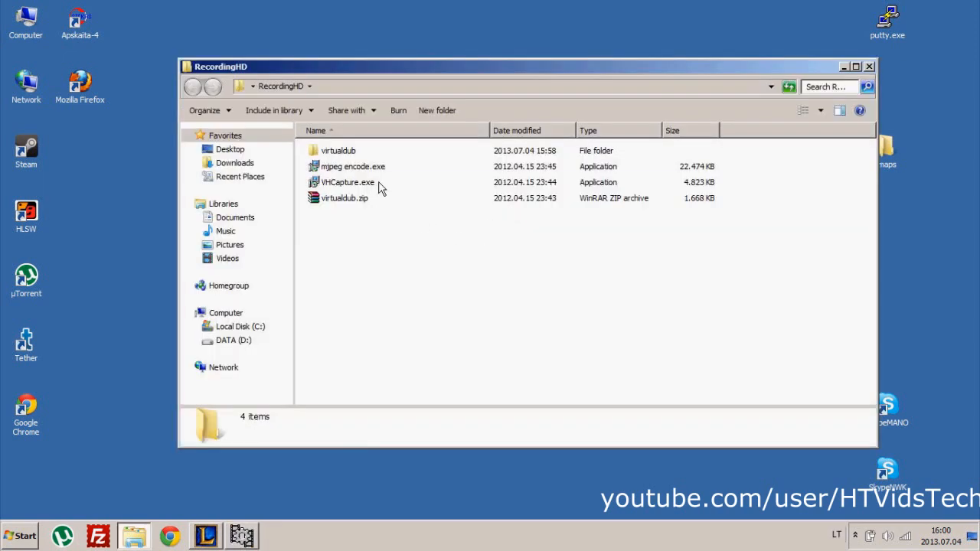
{"action": "double_click", "coordinate": [337, 150]}
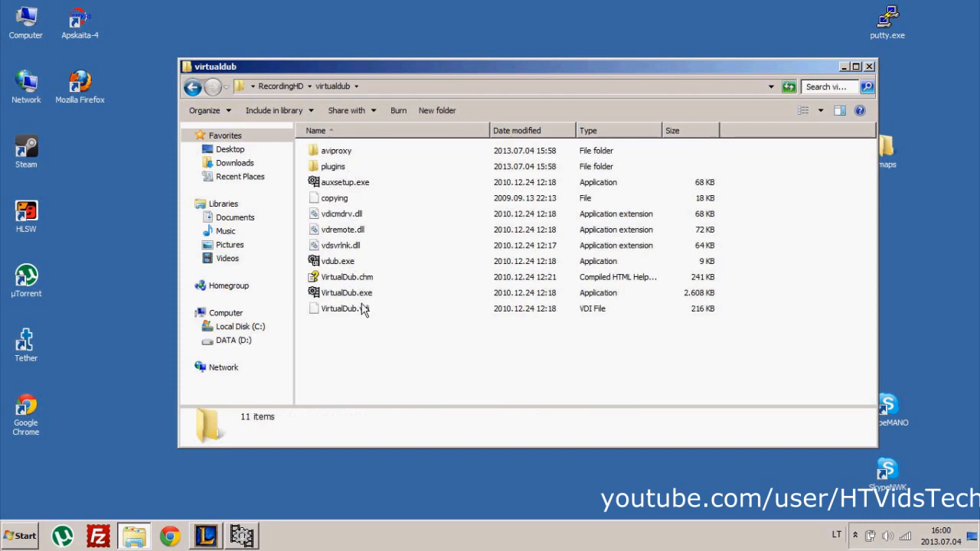
{"action": "double_click", "coordinate": [346, 292]}
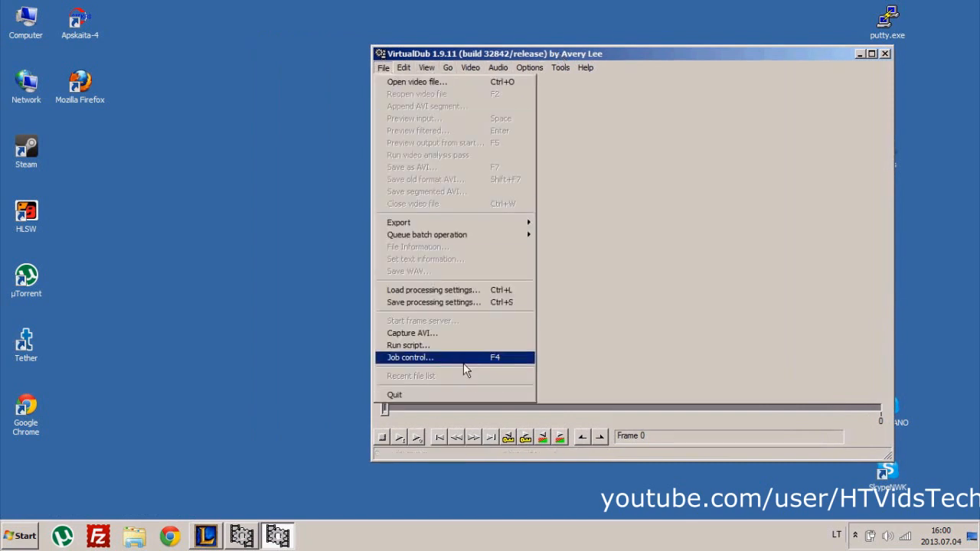
Step: Switch VirtualDub to Capture AVI mode with 3 VHScrCap (DirectShow) as the device
{"action": "left_click", "coordinate": [412, 334]}
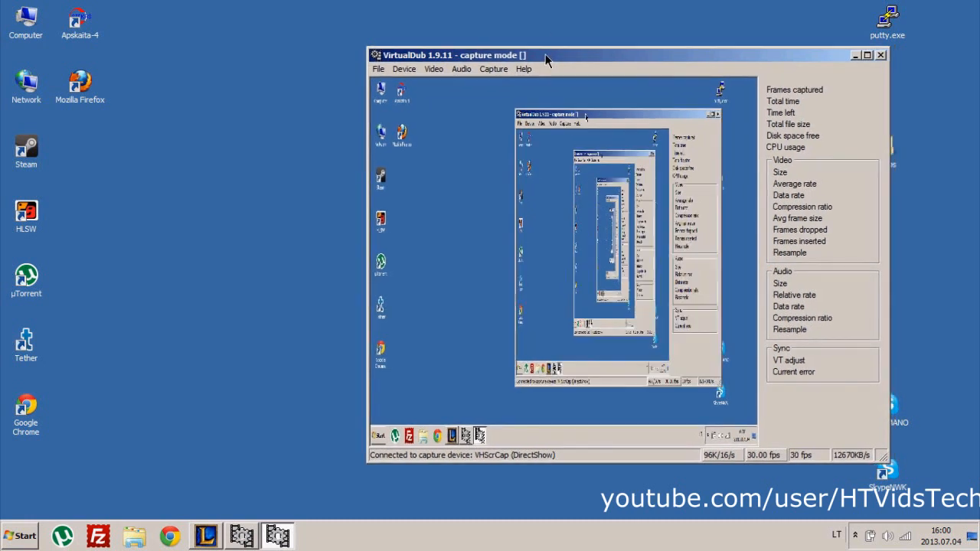
{"action": "left_click", "coordinate": [378, 69]}
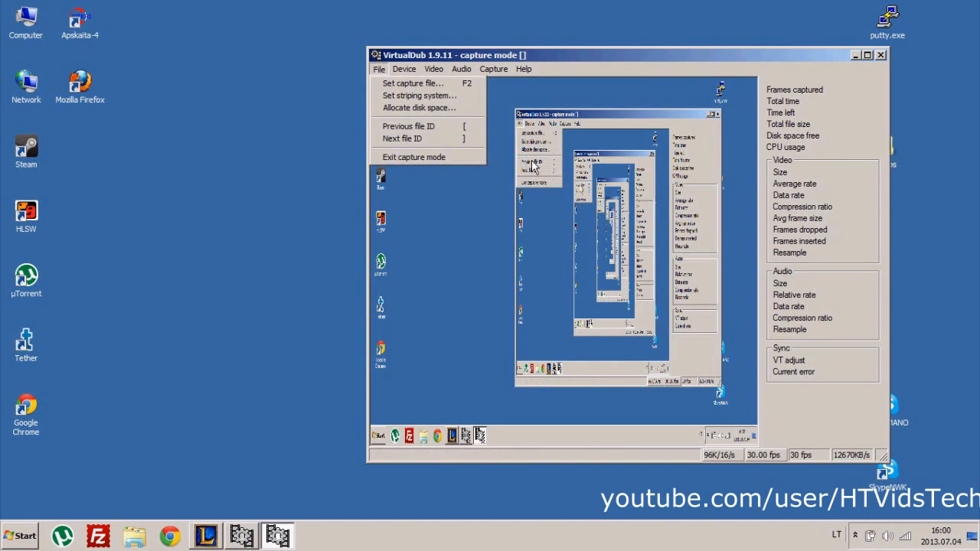
{"action": "left_click", "coordinate": [405, 69]}
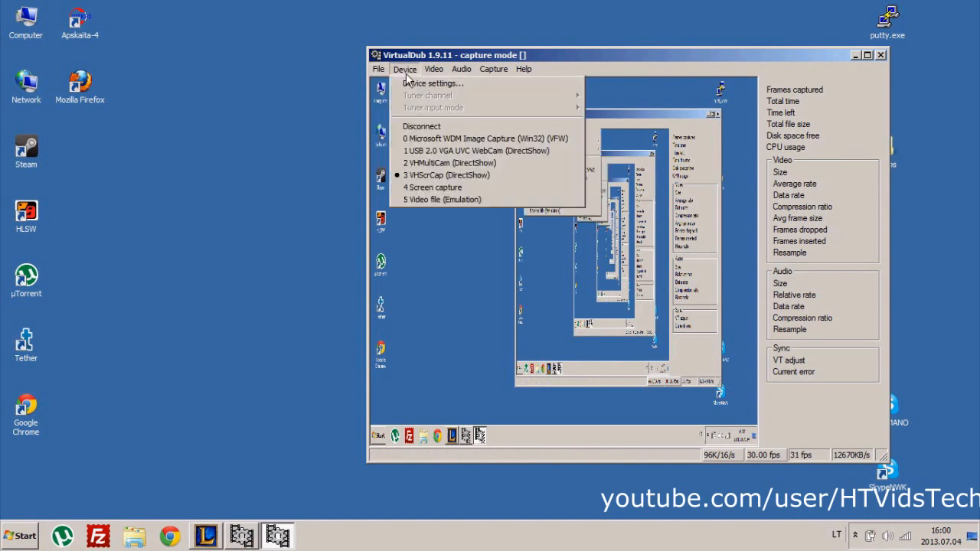
{"action": "mouse_move", "coordinate": [425, 187]}
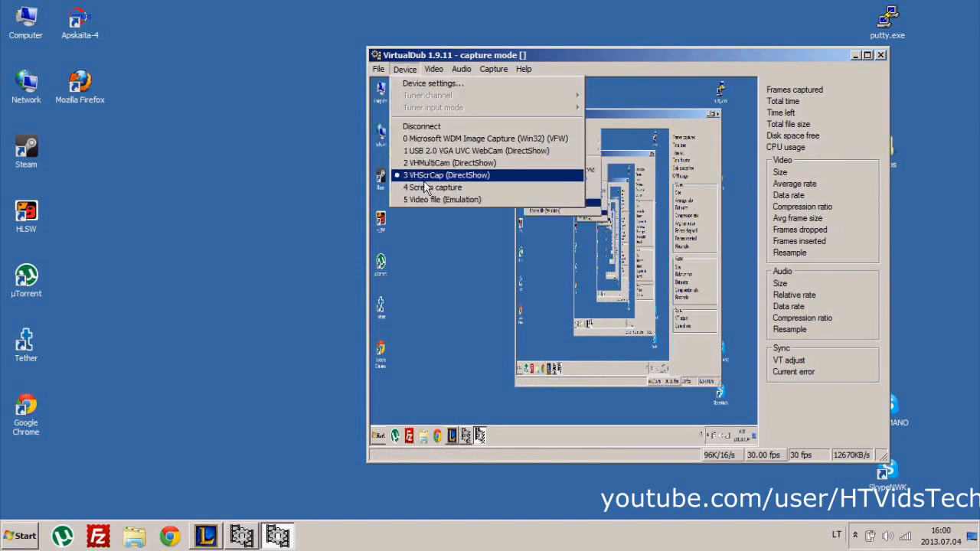
{"action": "mouse_move", "coordinate": [441, 187]}
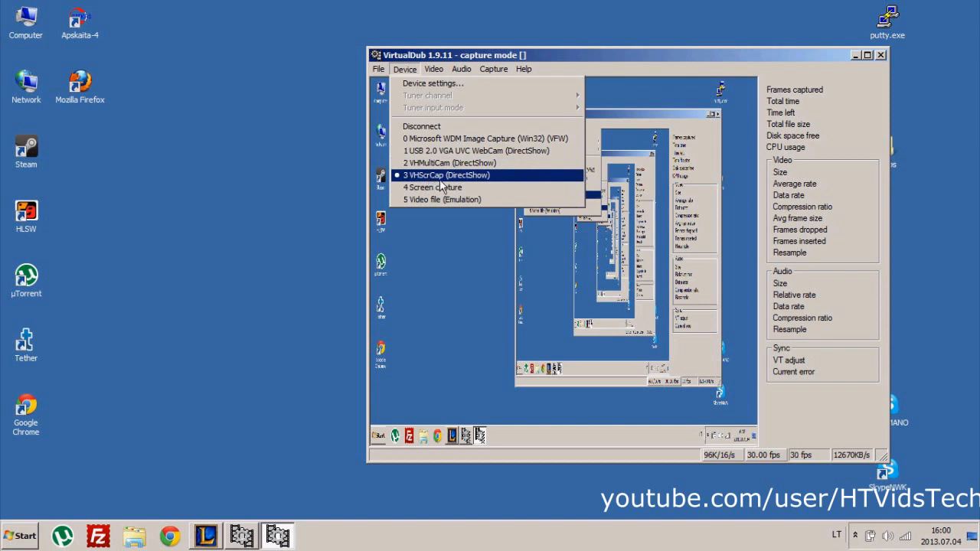
{"action": "left_click", "coordinate": [433, 69]}
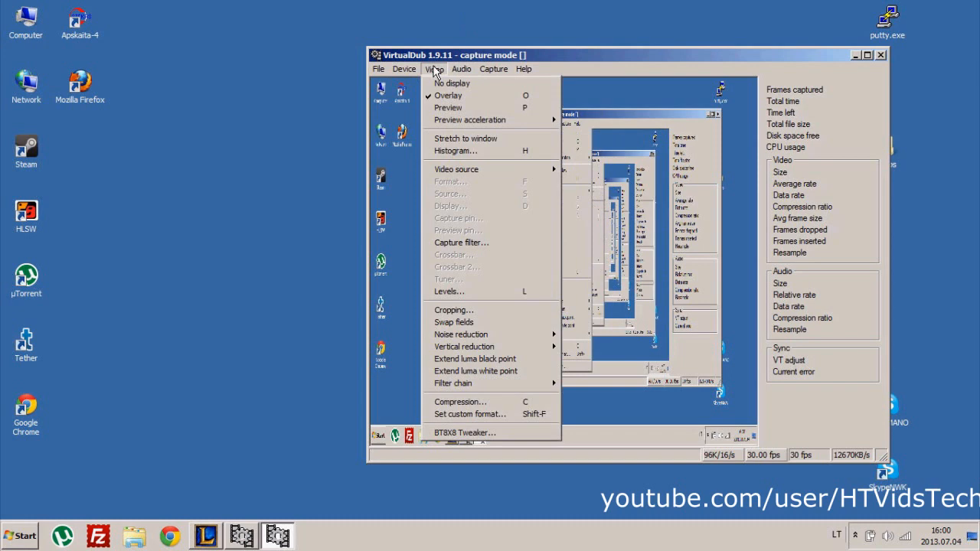
{"action": "mouse_move", "coordinate": [463, 457]}
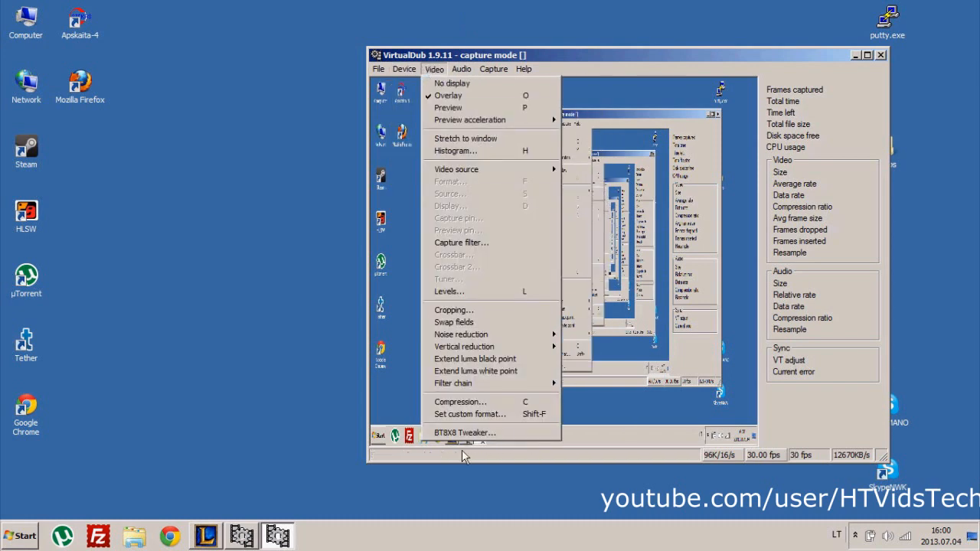
Step: Set a custom 1366×768 capture format in 32-bit ARGB, matching the desktop resolution
{"action": "left_click", "coordinate": [468, 413]}
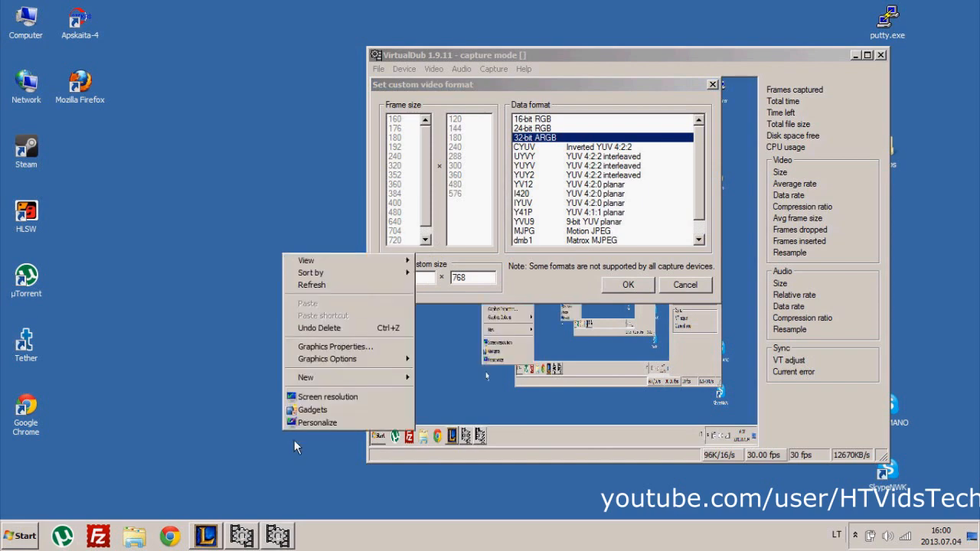
{"action": "left_click", "coordinate": [328, 397]}
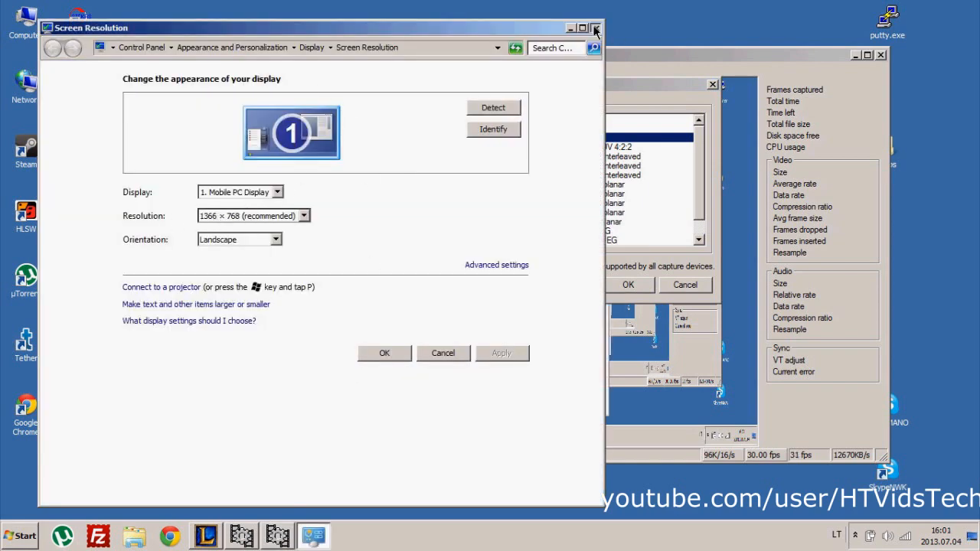
{"action": "left_click", "coordinate": [596, 27]}
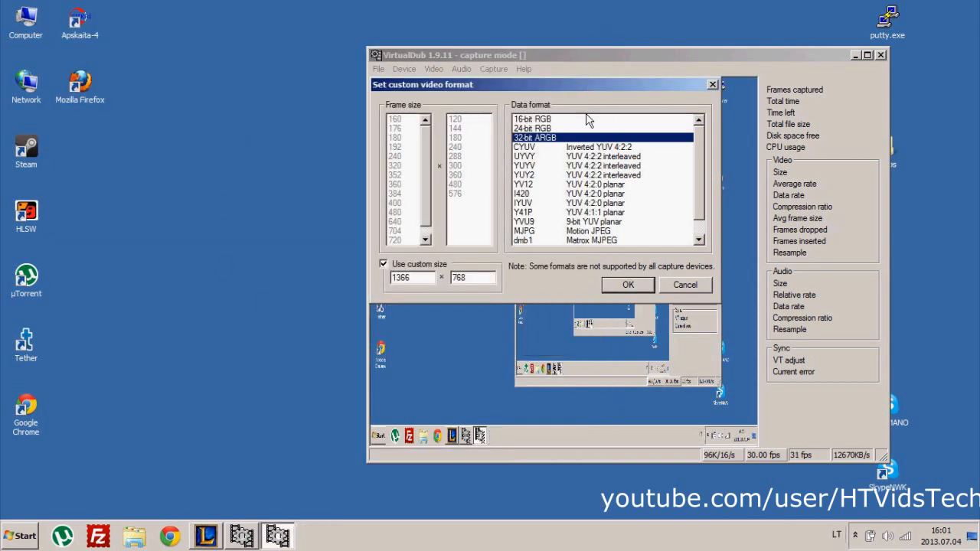
{"action": "mouse_move", "coordinate": [538, 165]}
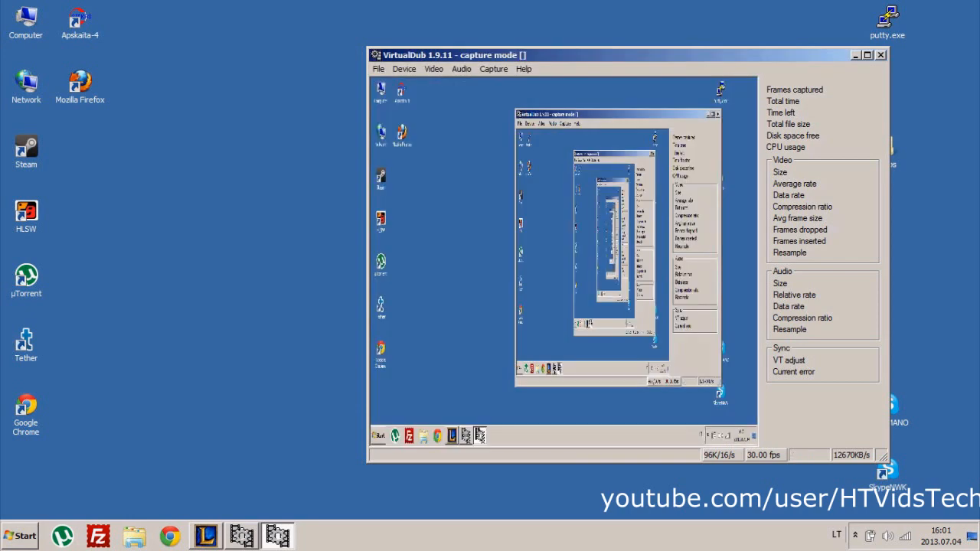
Step: Bring up the Select video compression chooser from the Video menu
{"action": "left_click", "coordinate": [310, 68]}
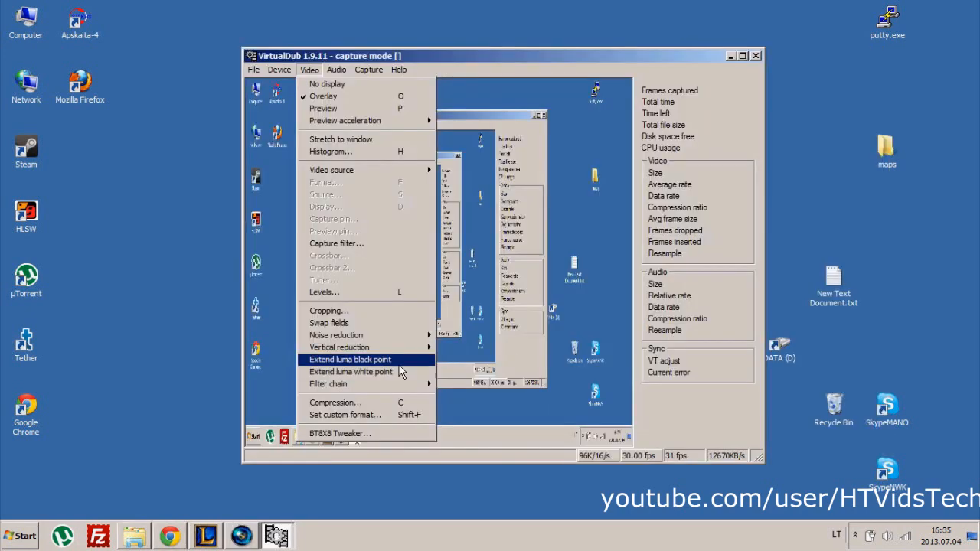
{"action": "mouse_move", "coordinate": [351, 373]}
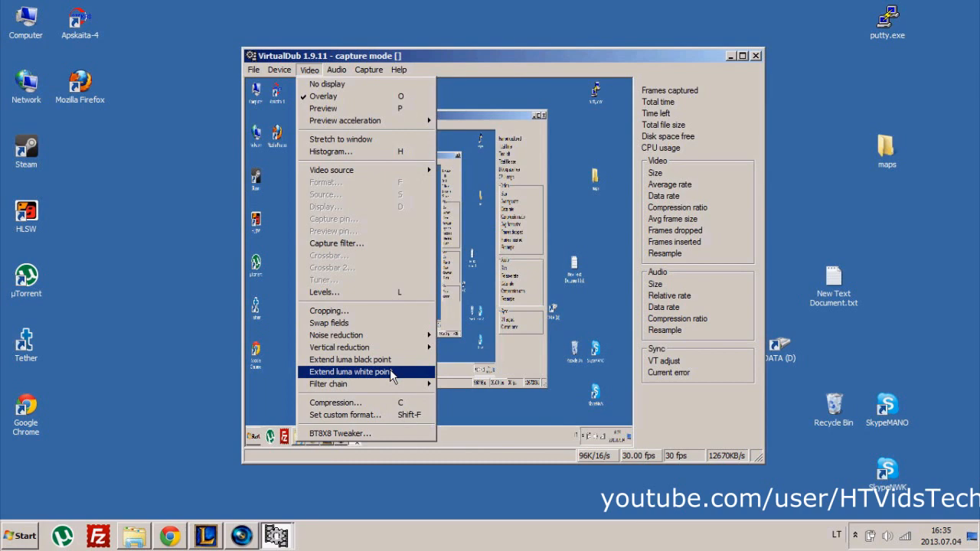
{"action": "mouse_move", "coordinate": [340, 137]}
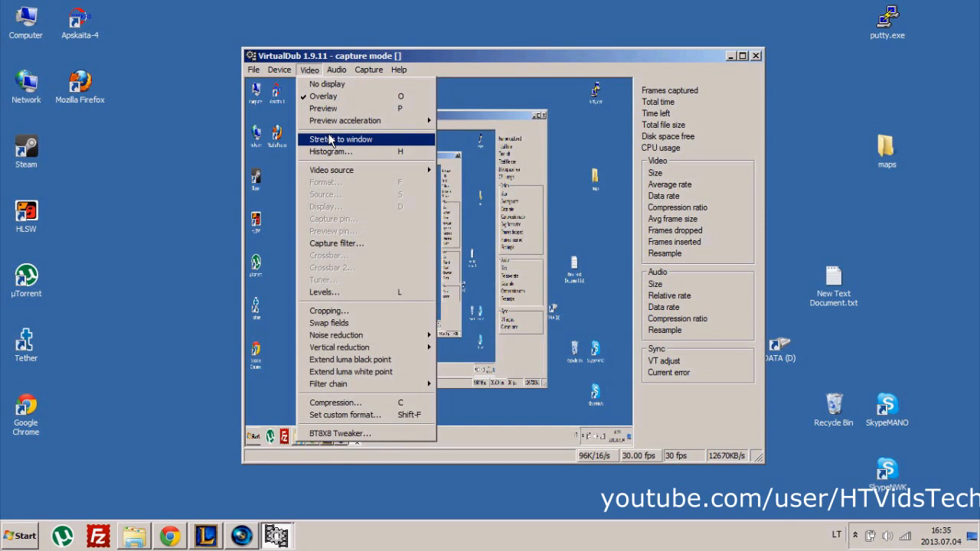
{"action": "mouse_move", "coordinate": [337, 95]}
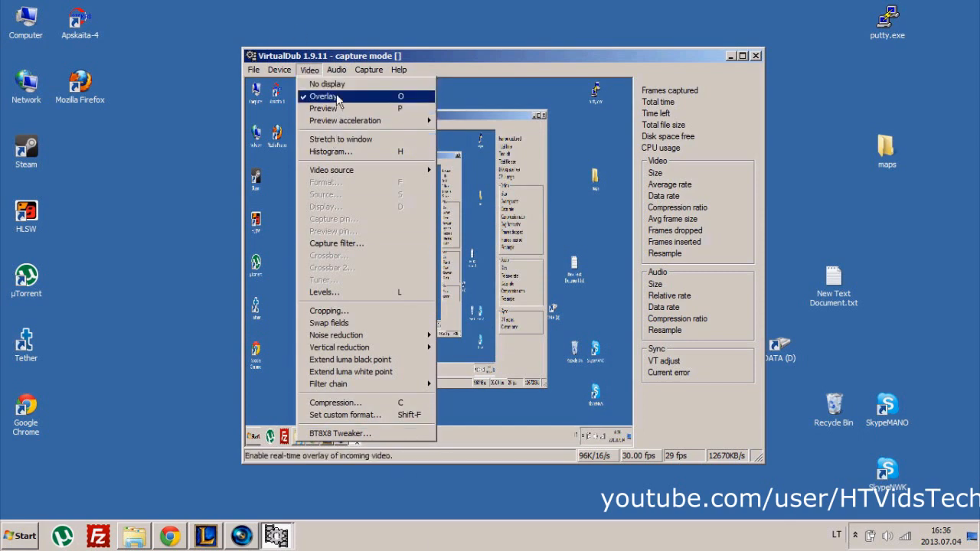
{"action": "left_click", "coordinate": [337, 71]}
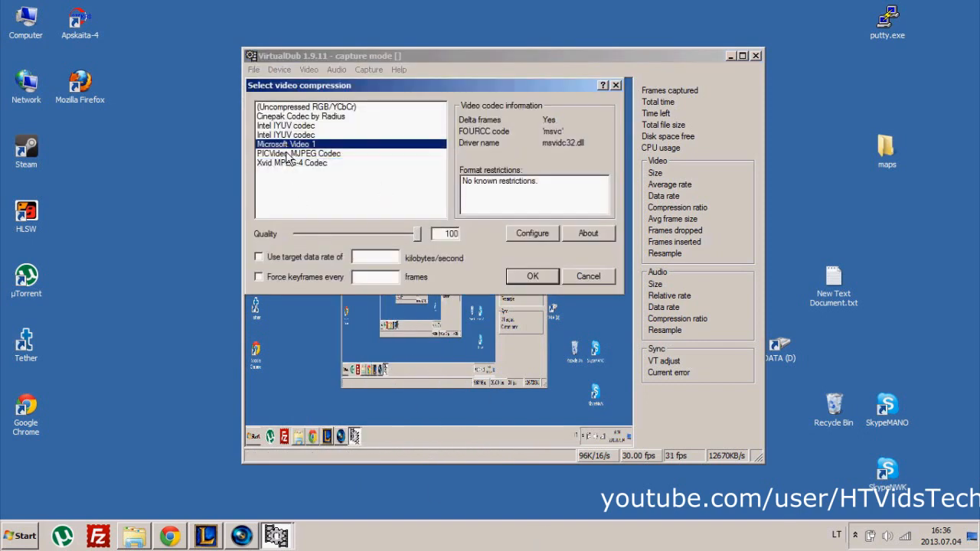
Step: Choose PICVideo MJPEG Codec and set its advanced quality to 20
{"action": "left_click", "coordinate": [297, 153]}
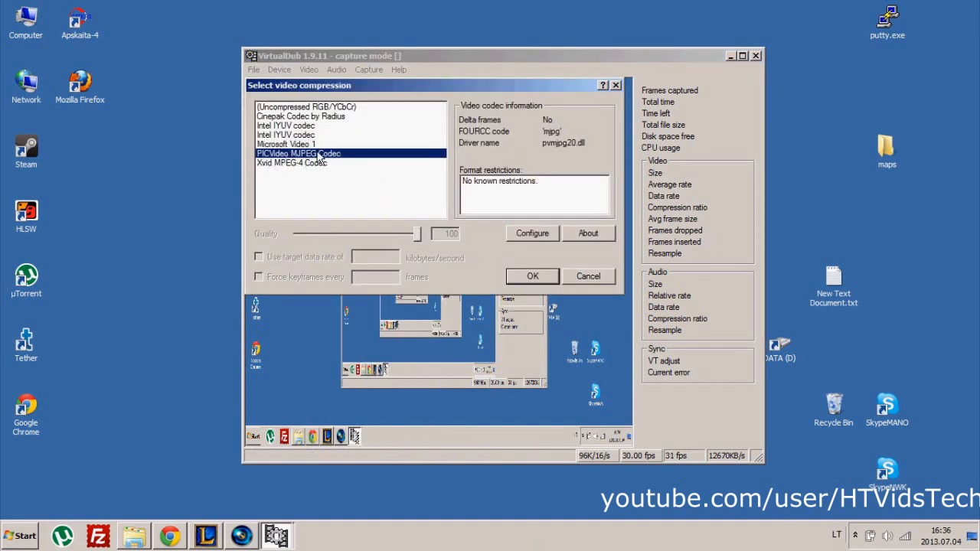
{"action": "left_click", "coordinate": [588, 233]}
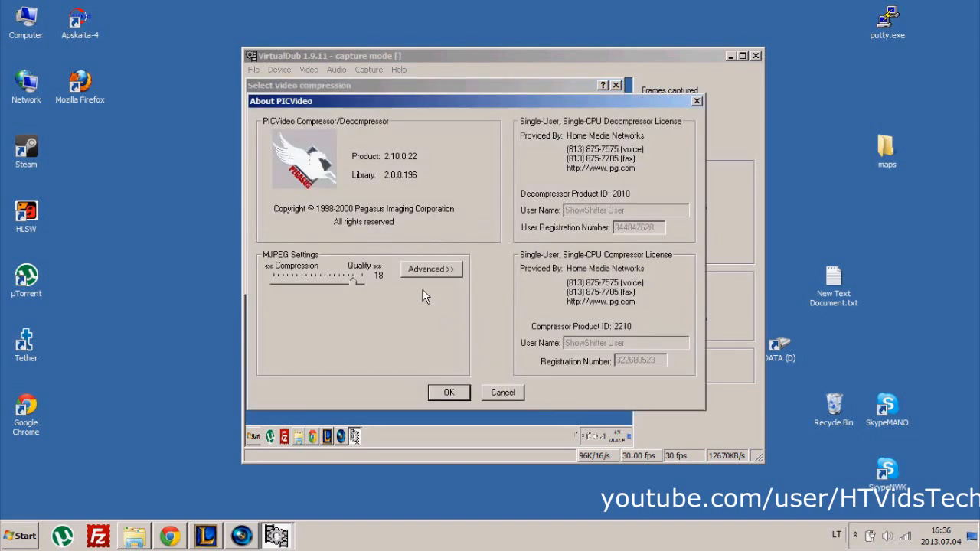
{"action": "left_click", "coordinate": [430, 269]}
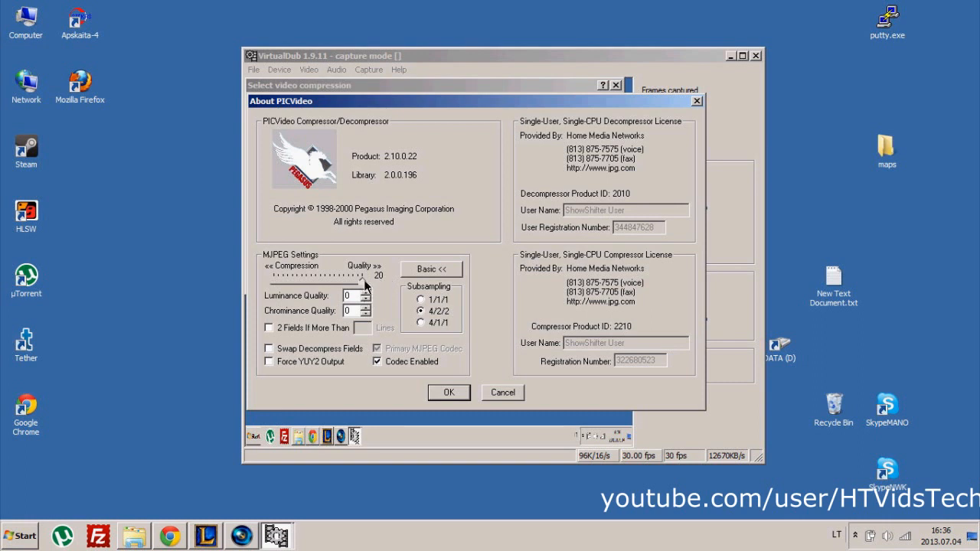
{"action": "mouse_move", "coordinate": [376, 277]}
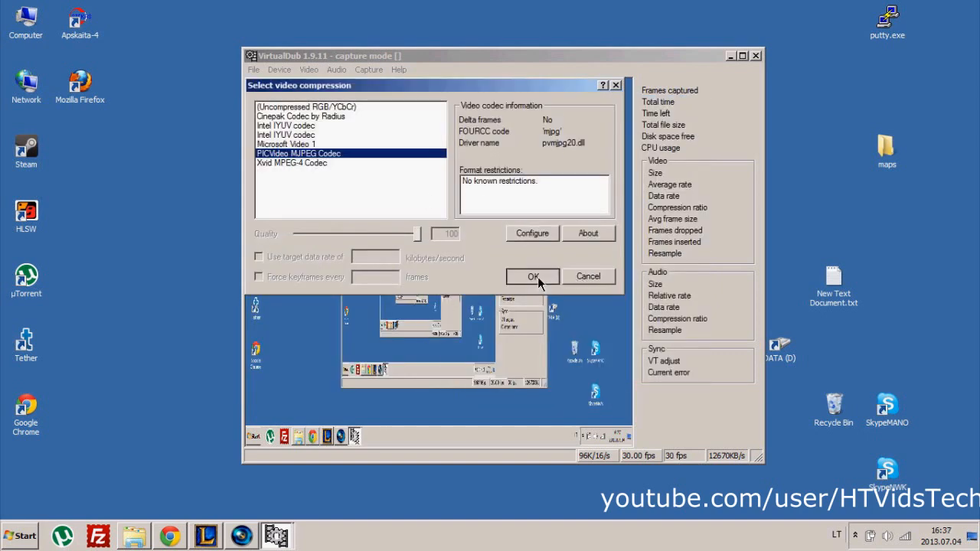
Step: Apply PICVideo MJPEG compression and enable audio capture from the microphone
{"action": "left_click", "coordinate": [337, 71]}
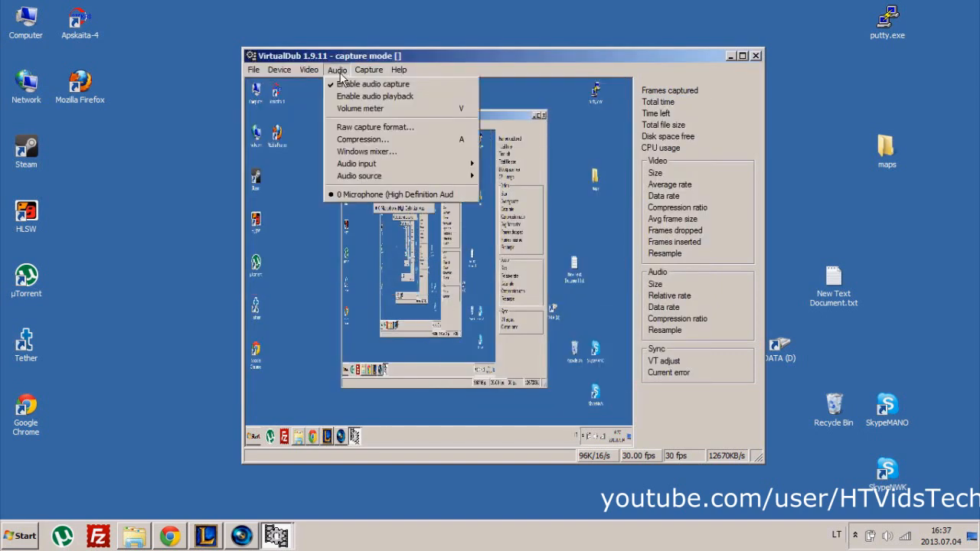
{"action": "mouse_move", "coordinate": [373, 83]}
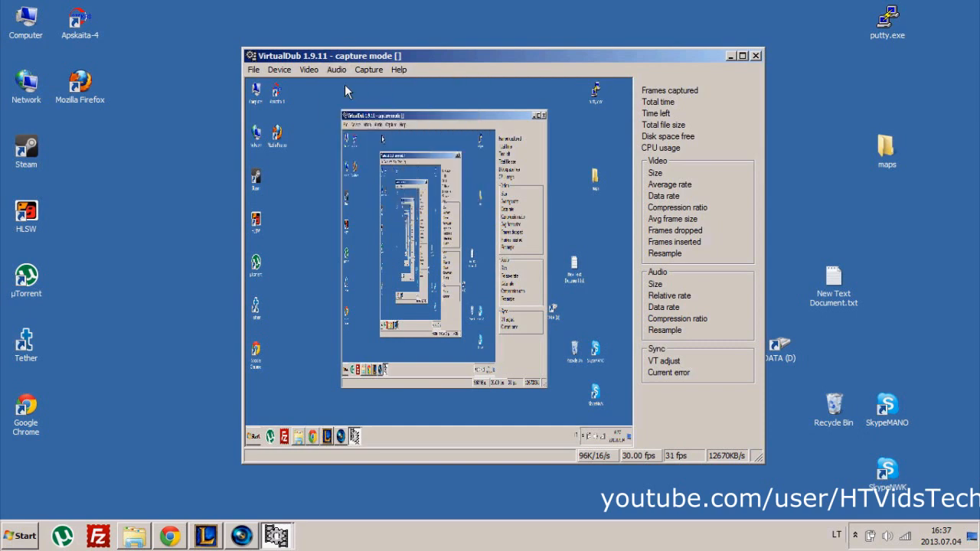
{"action": "left_click", "coordinate": [337, 70]}
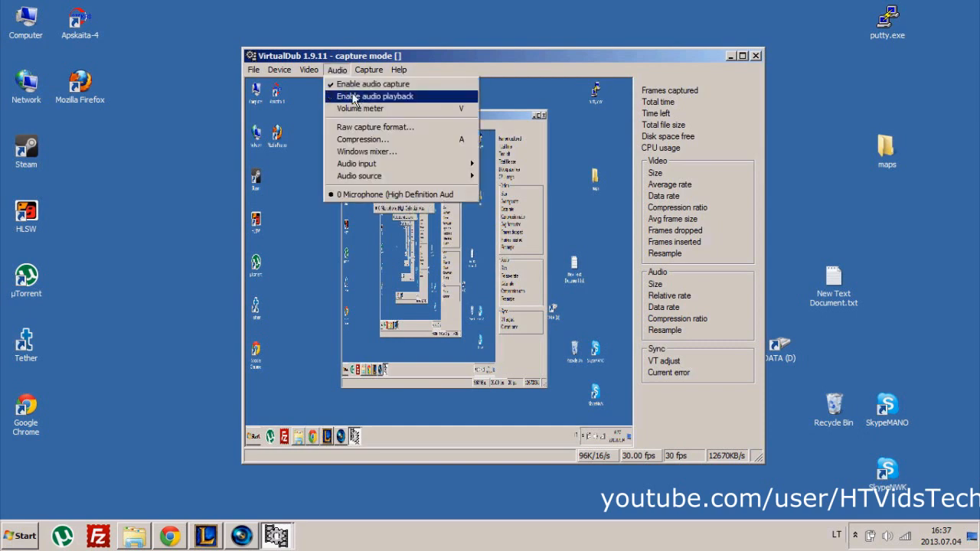
{"action": "mouse_move", "coordinate": [413, 100]}
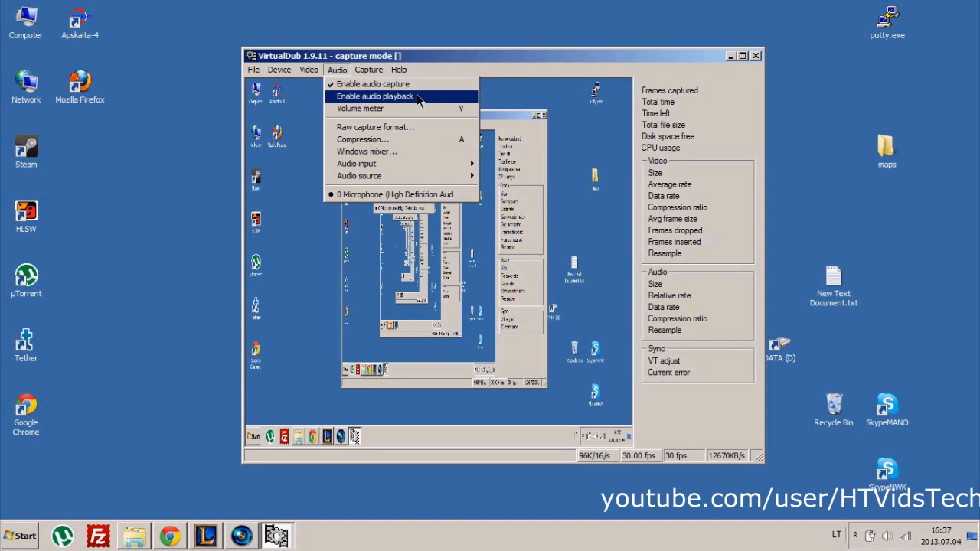
{"action": "mouse_move", "coordinate": [361, 104]}
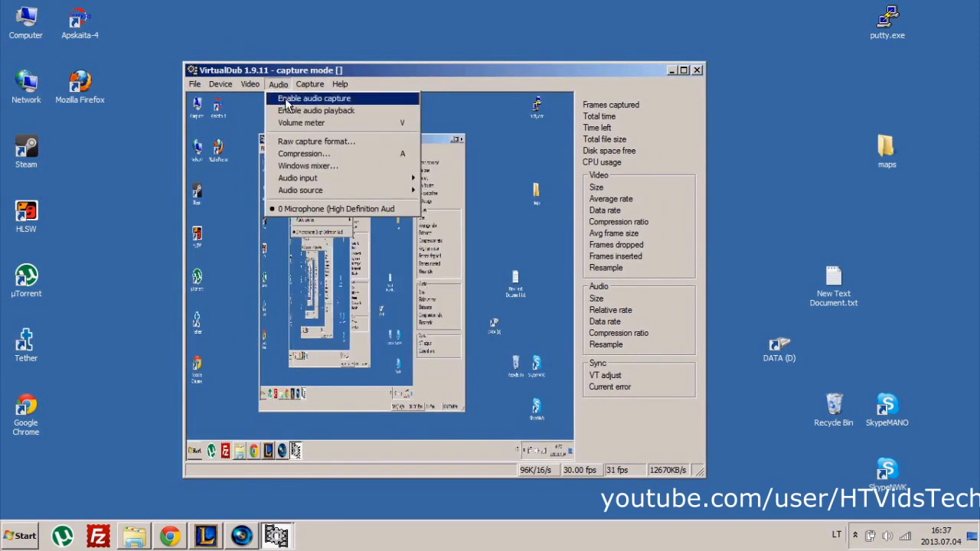
Step: Enable Hide display on capture so the live video is hidden while recording
{"action": "left_click", "coordinate": [309, 83]}
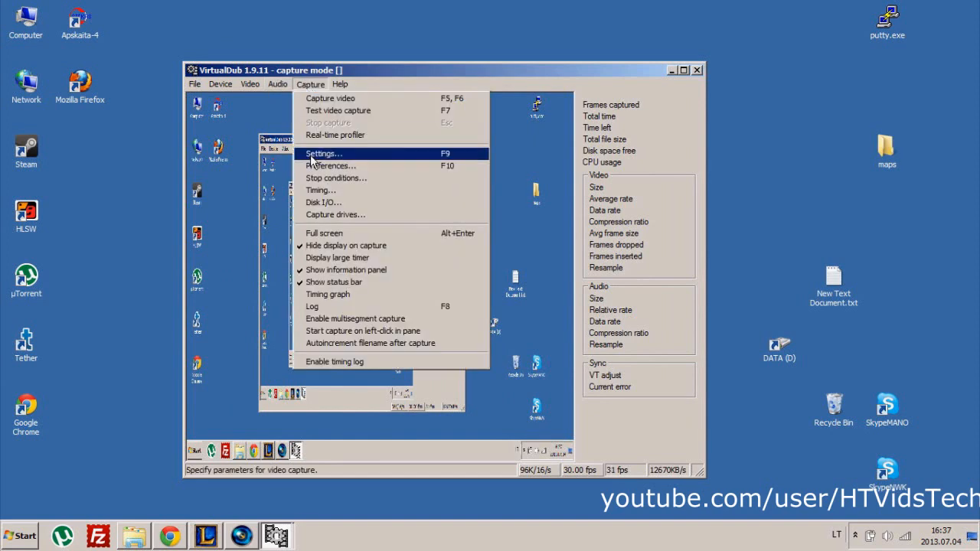
{"action": "mouse_move", "coordinate": [346, 245]}
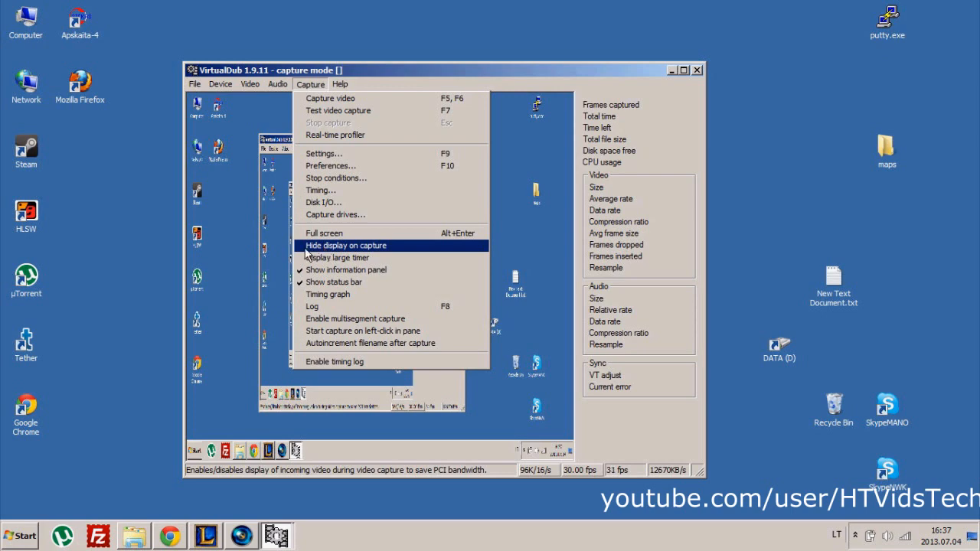
{"action": "left_click", "coordinate": [346, 245]}
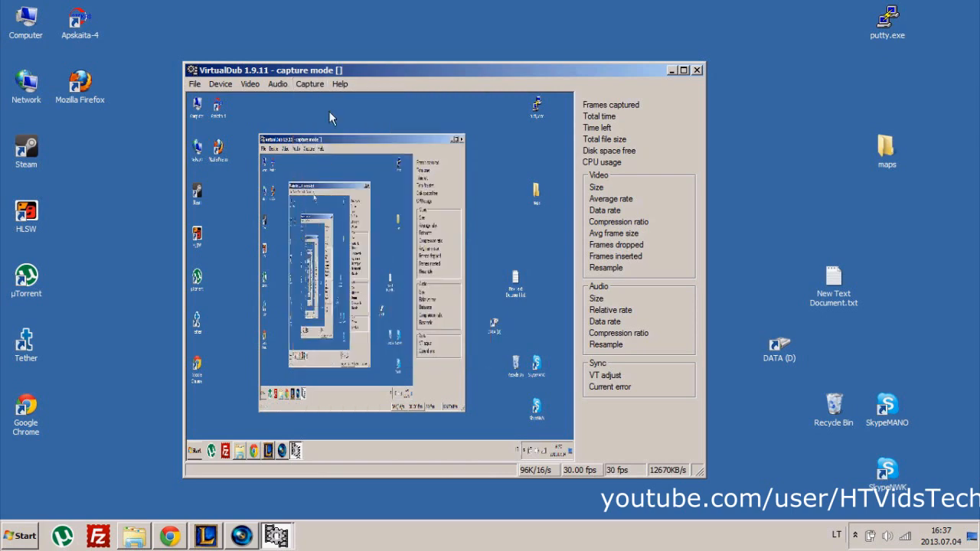
{"action": "left_click", "coordinate": [310, 84]}
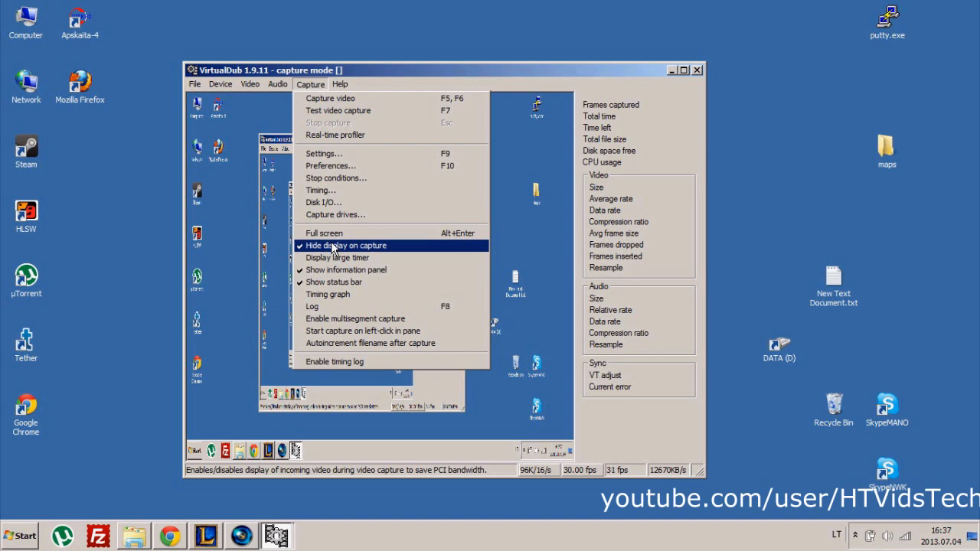
Step: Set the capture frame rate to 30.00 fps from the status bar
{"action": "left_click", "coordinate": [347, 245]}
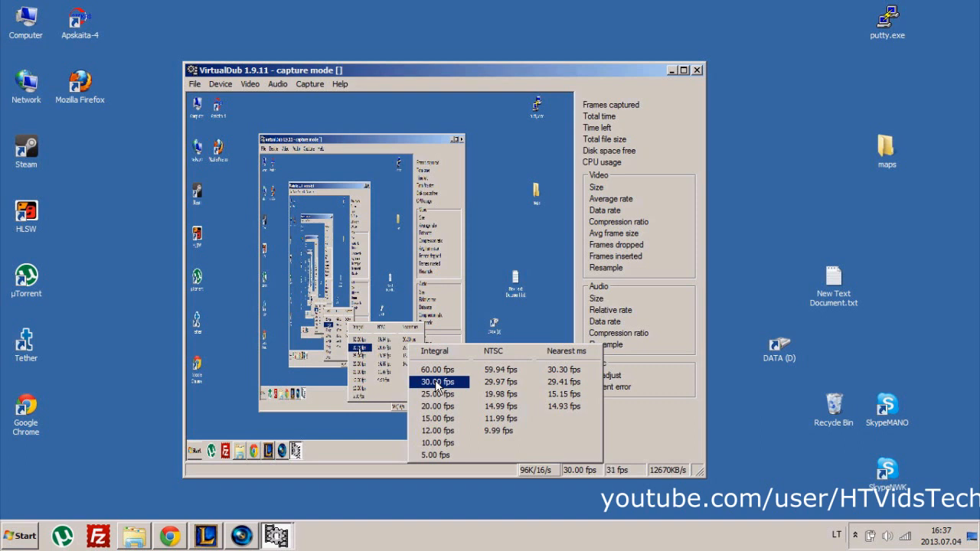
{"action": "left_click", "coordinate": [438, 381]}
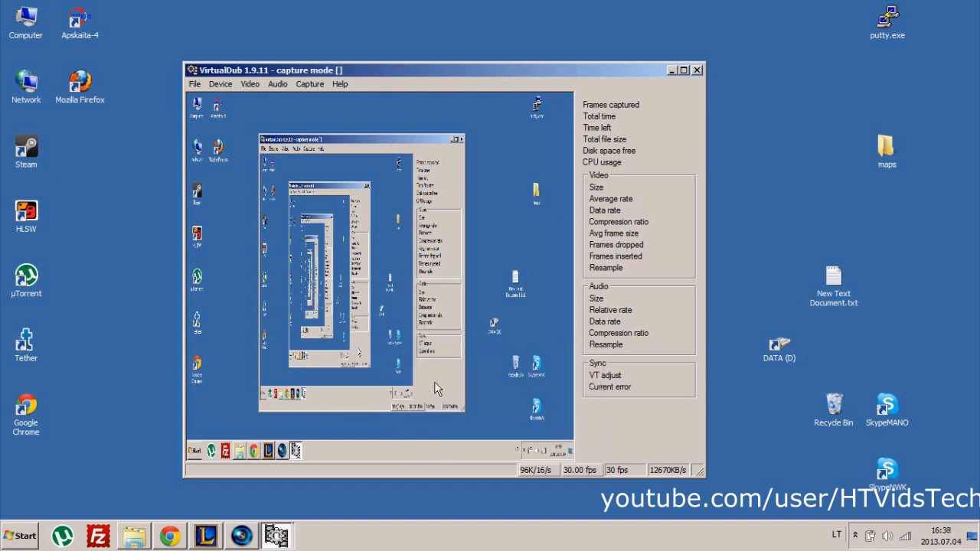
{"action": "mouse_move", "coordinate": [309, 84]}
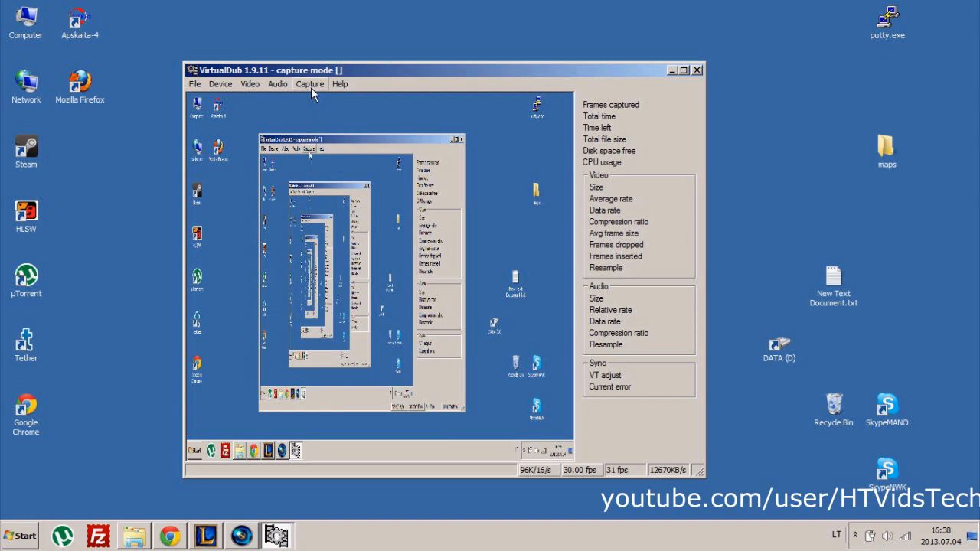
{"action": "left_click", "coordinate": [309, 85]}
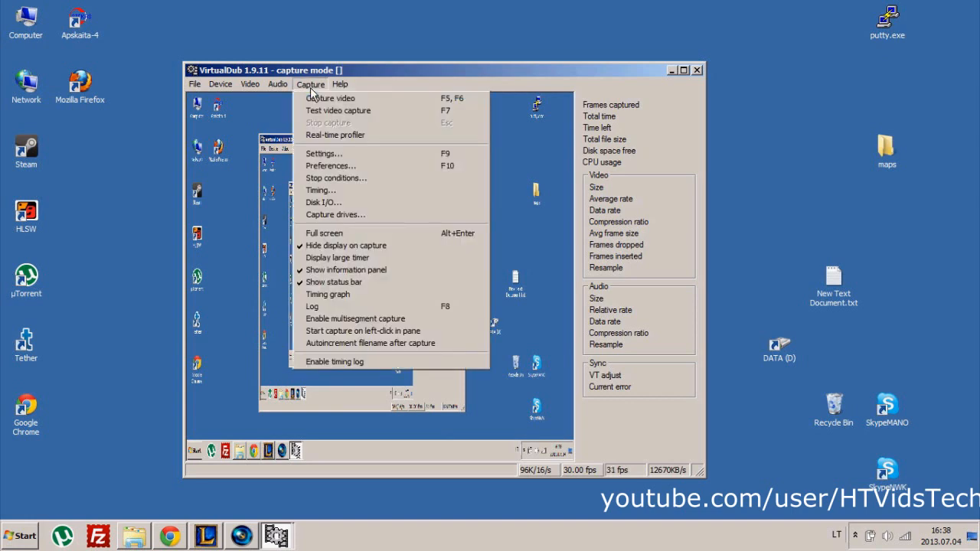
{"action": "mouse_move", "coordinate": [301, 86]}
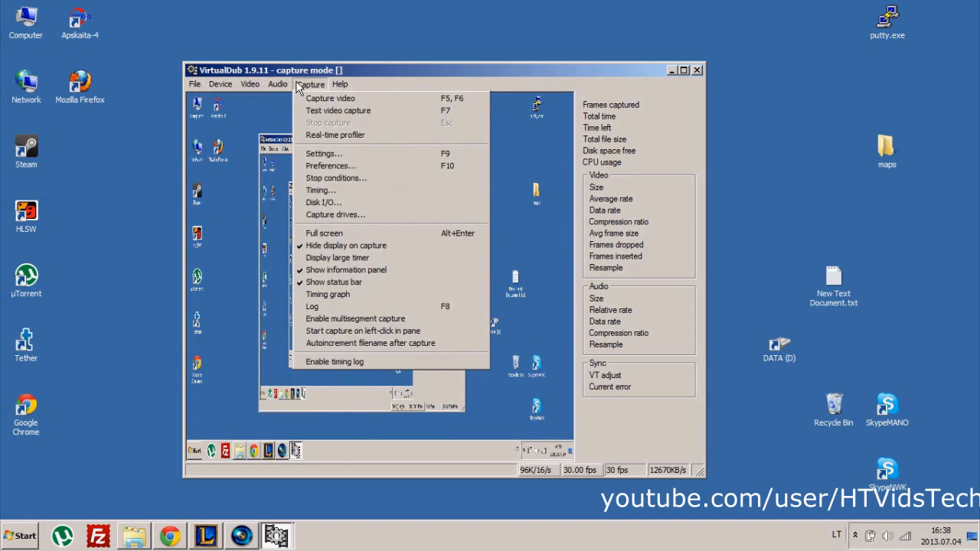
{"action": "mouse_move", "coordinate": [314, 87]}
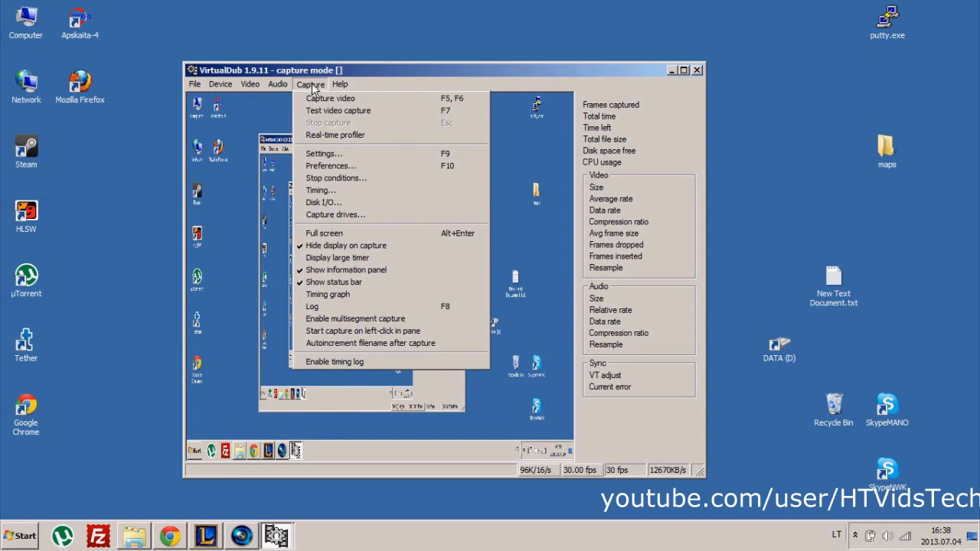
Step: After the missing-filename error, set test2.avi in VirtualDubVids as the capture file
{"action": "left_click", "coordinate": [331, 98]}
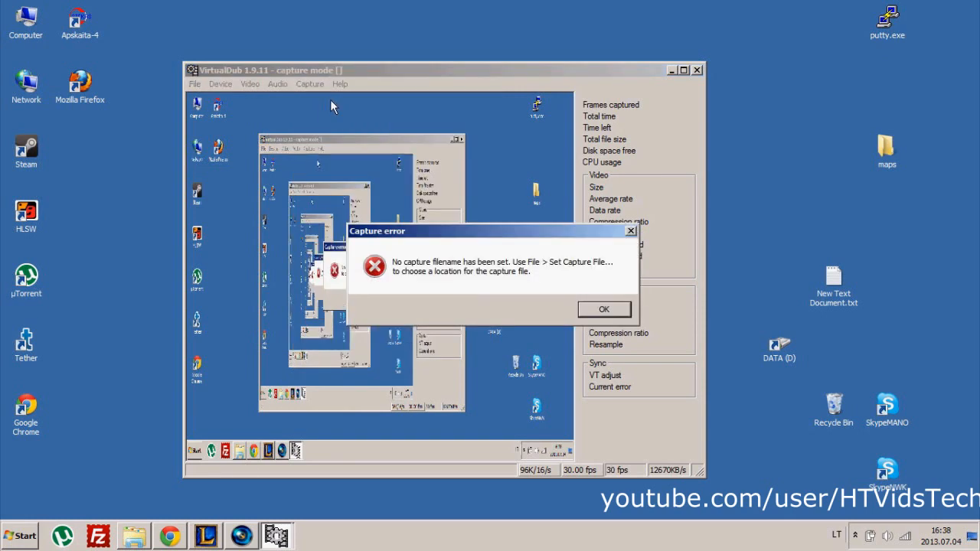
{"action": "left_click", "coordinate": [603, 309]}
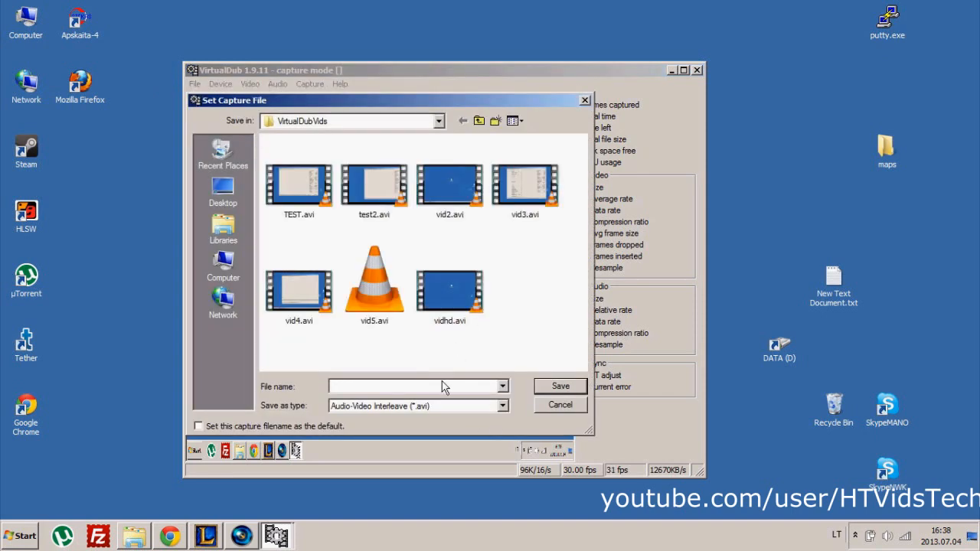
{"action": "type", "text": "TES"}
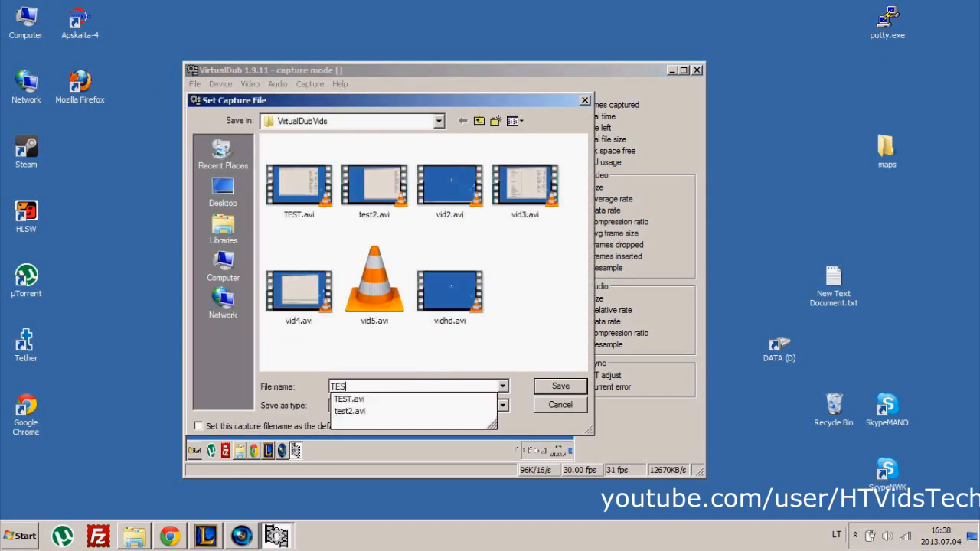
{"action": "left_click", "coordinate": [560, 386]}
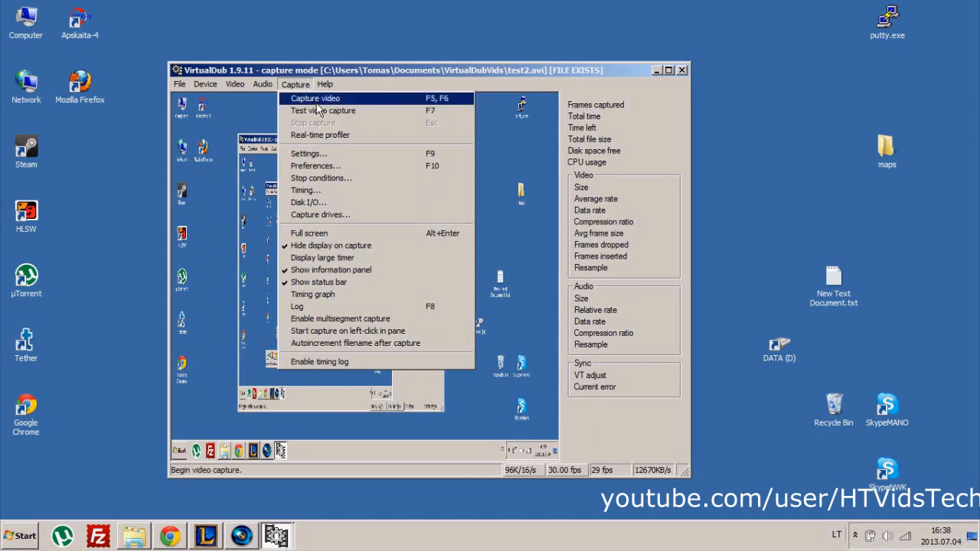
Step: Record the screen into test2.avi and play it back from VirtualDubVids in VLC
{"action": "left_click", "coordinate": [315, 98]}
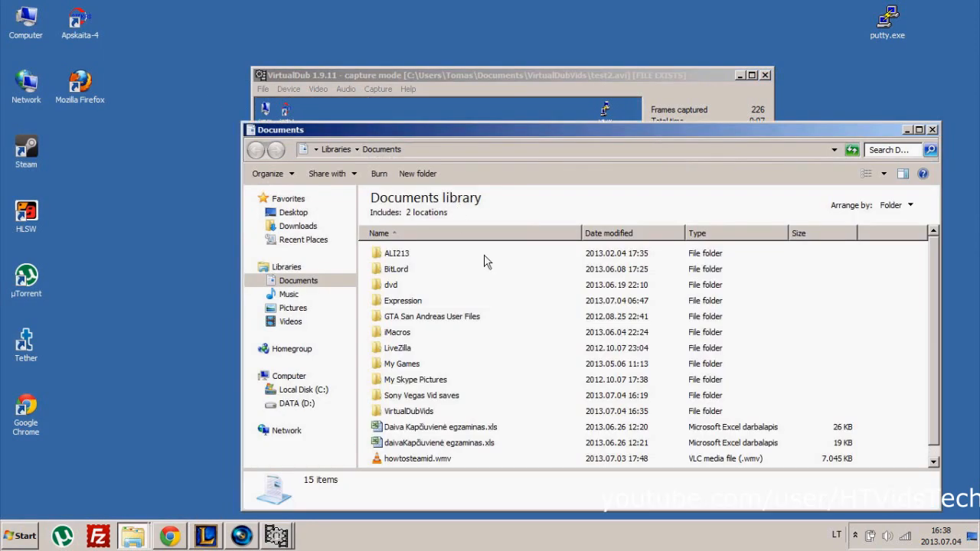
{"action": "double_click", "coordinate": [408, 410]}
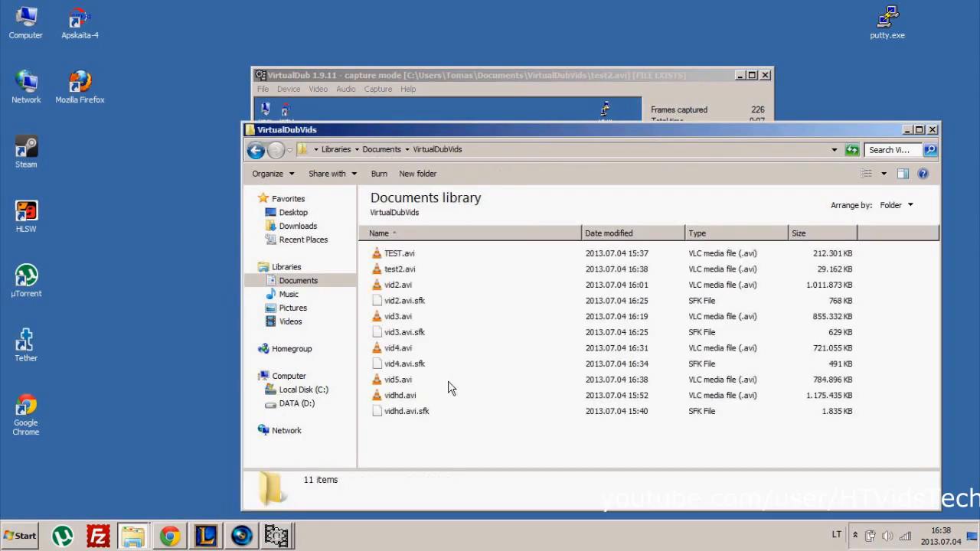
{"action": "double_click", "coordinate": [398, 269]}
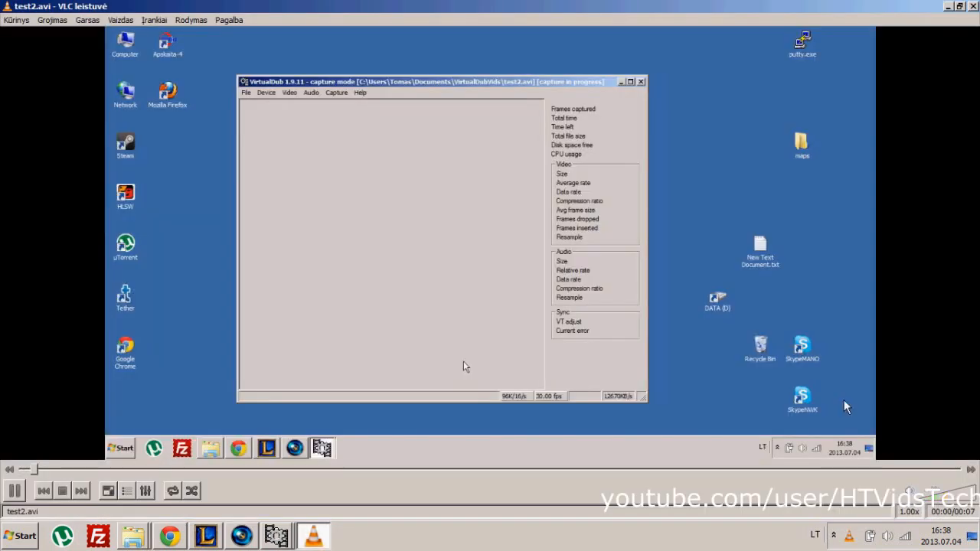